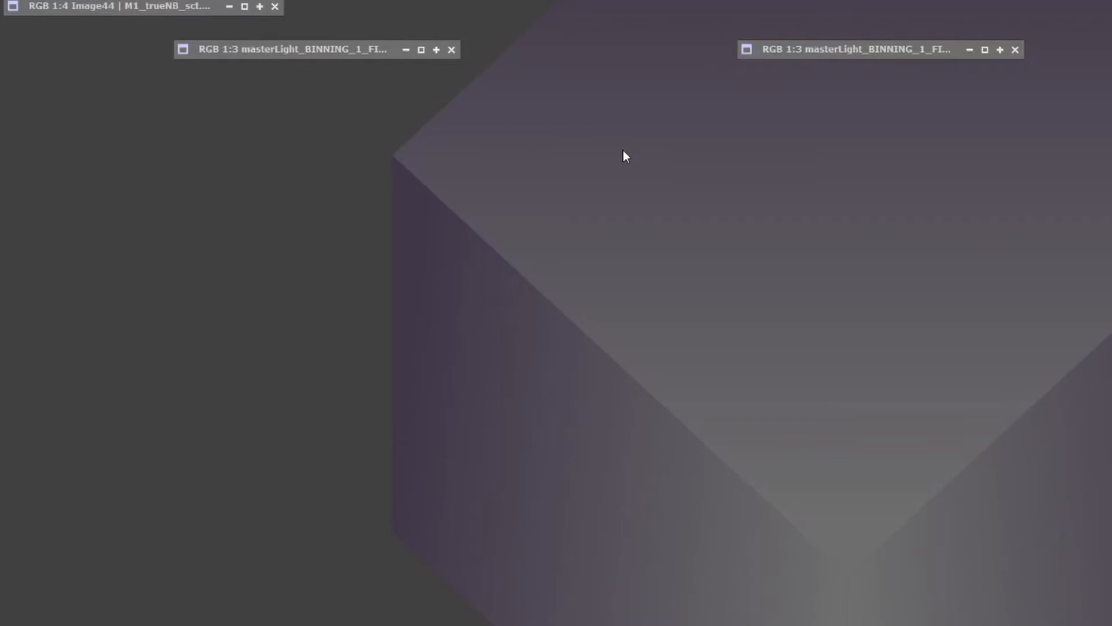
- Restore the NoFilter masterLight window so the broadband Crab Nebula fills its view
left_click(291, 49)
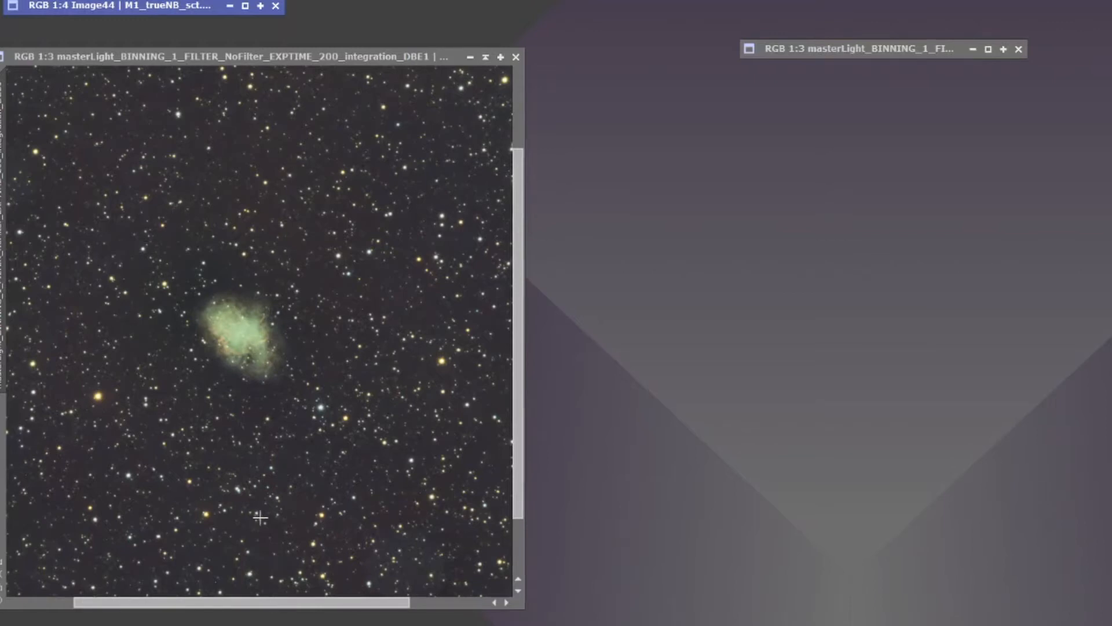
mouse_move(348, 517)
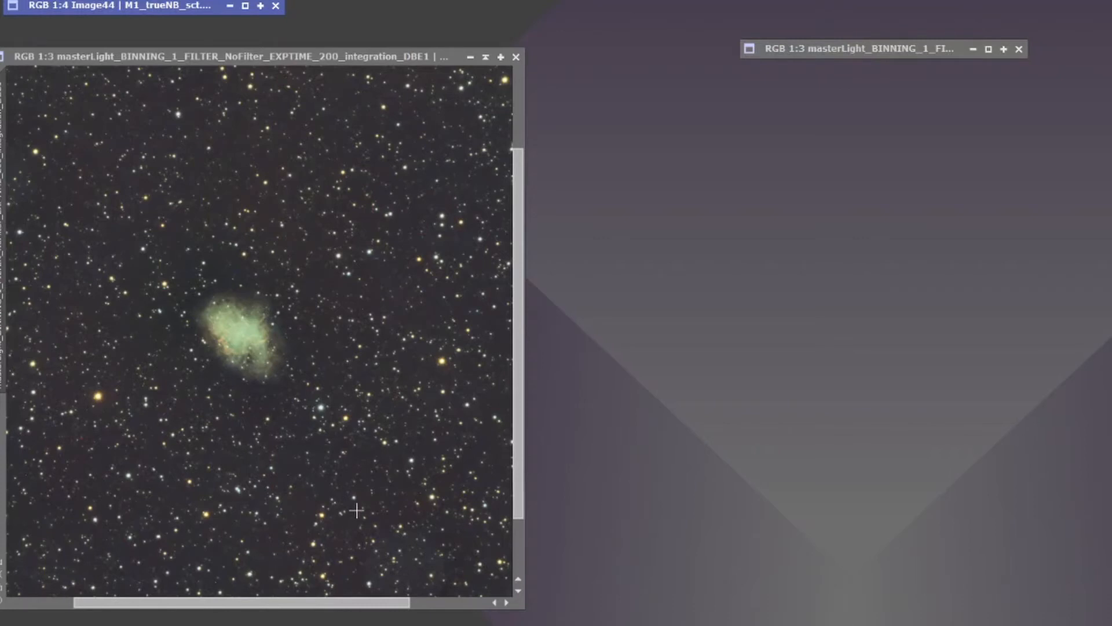
mouse_move(372, 489)
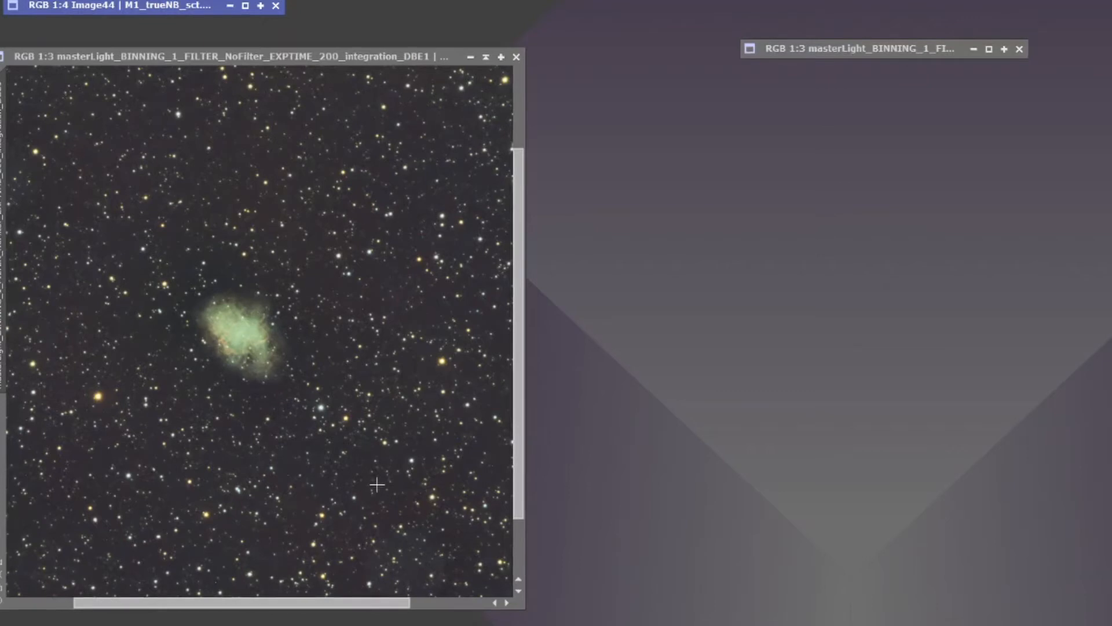
mouse_move(365, 483)
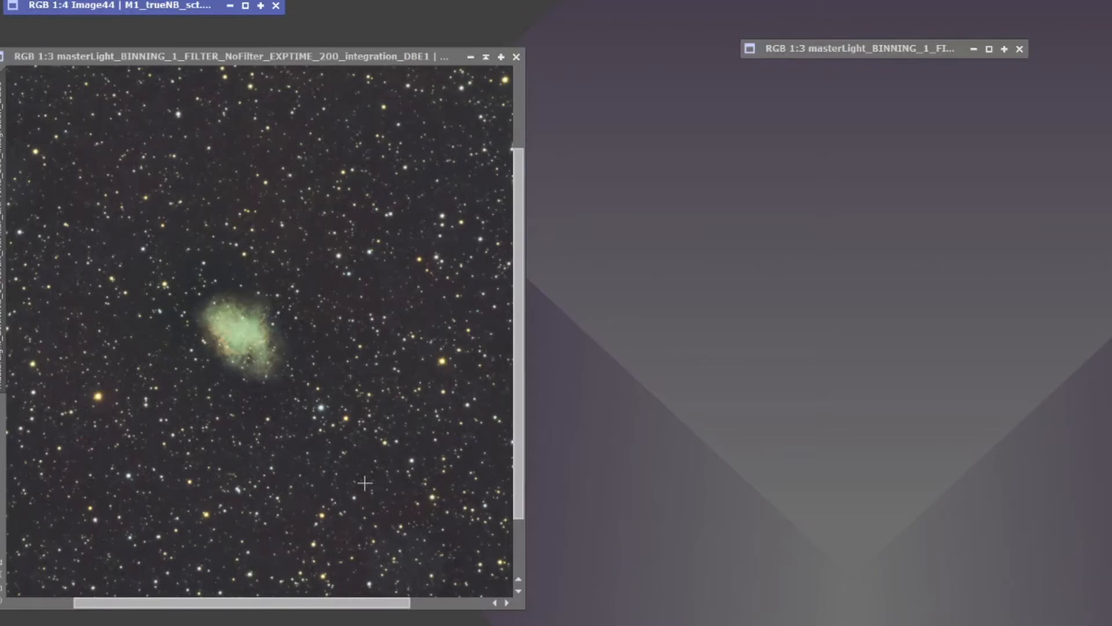
mouse_move(389, 453)
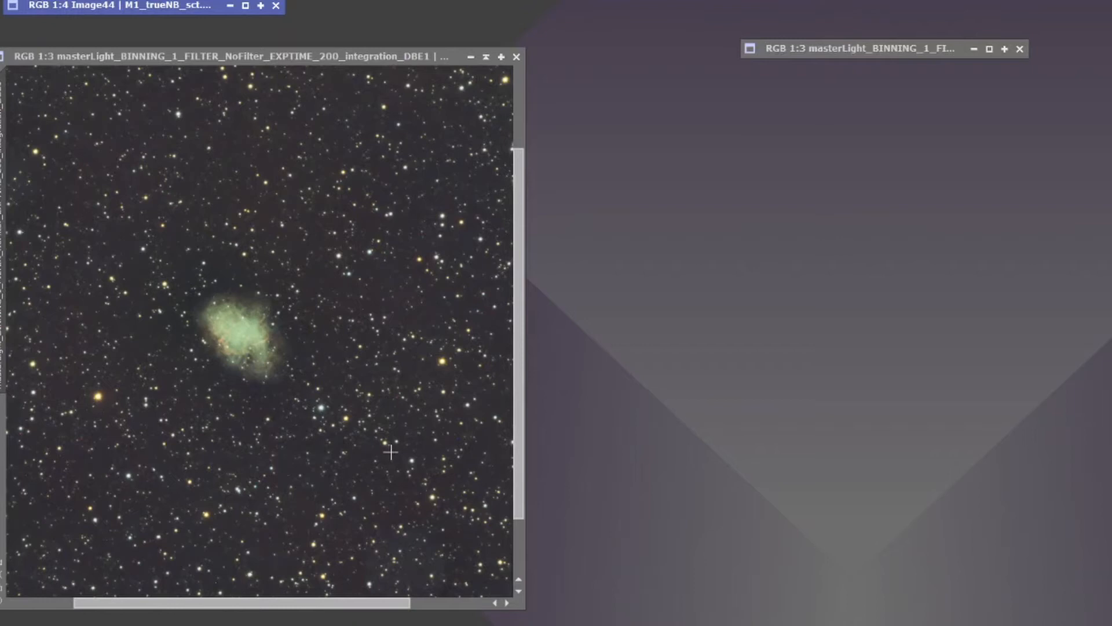
mouse_move(288, 410)
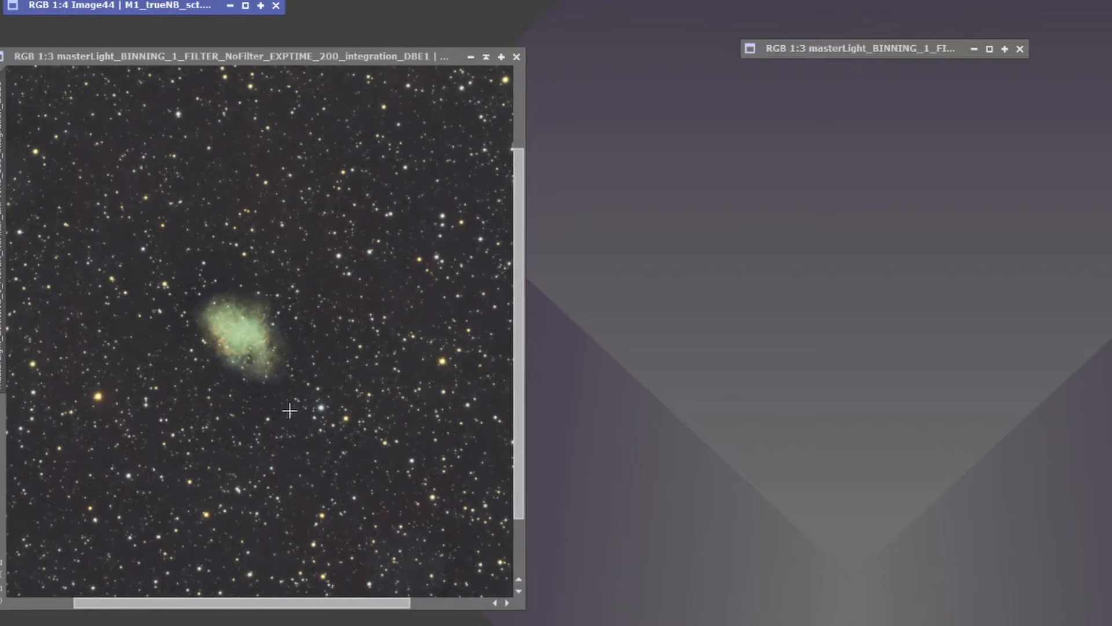
mouse_move(234, 310)
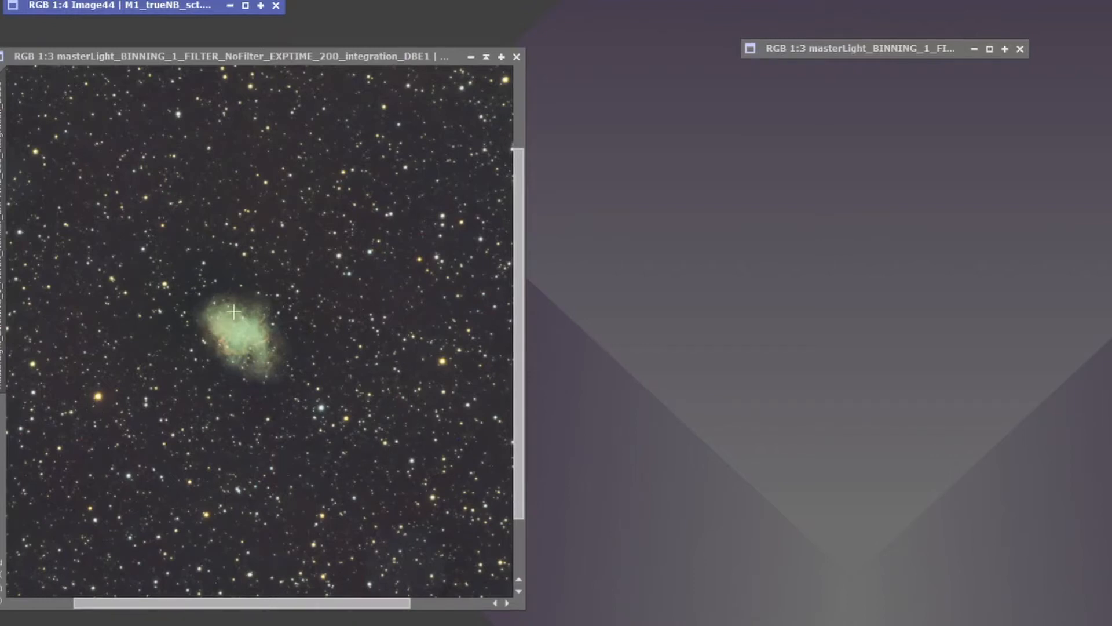
mouse_move(227, 344)
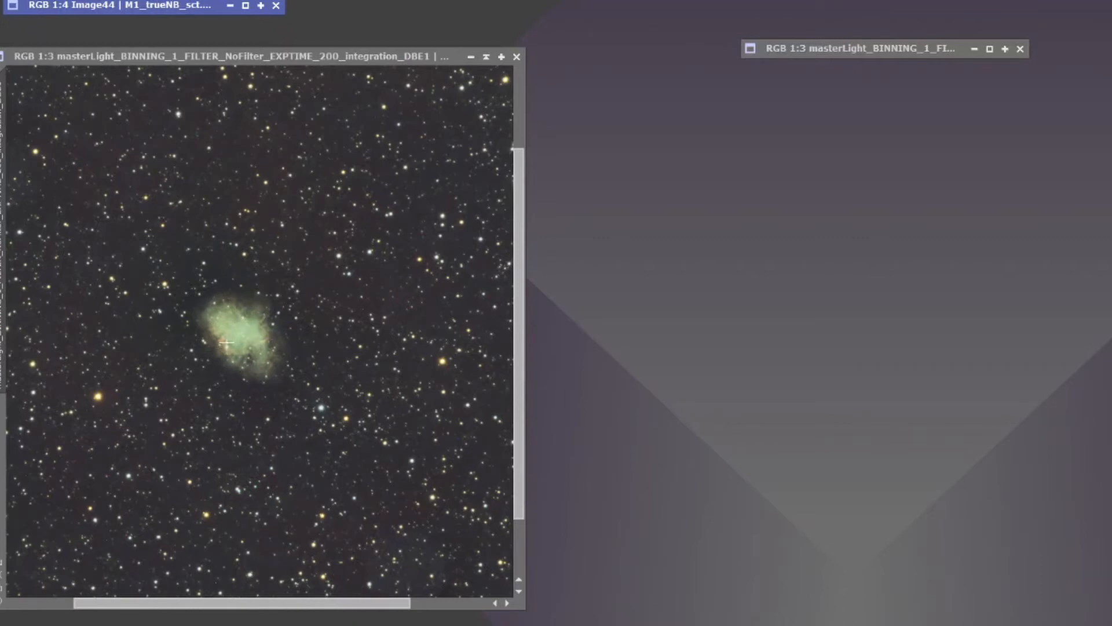
mouse_move(235, 355)
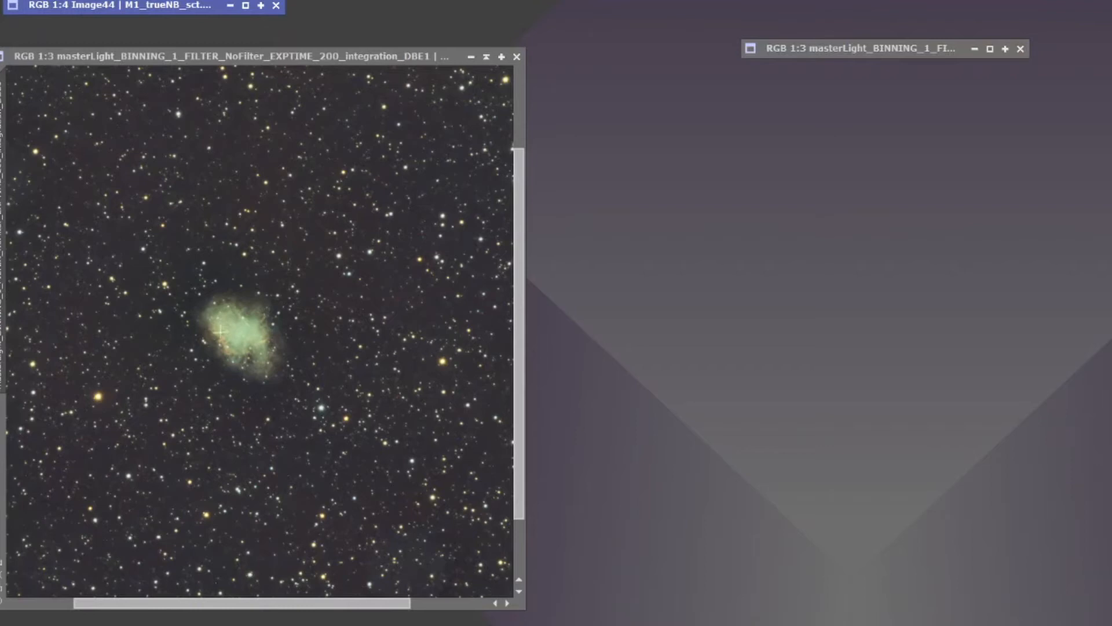
mouse_move(288, 437)
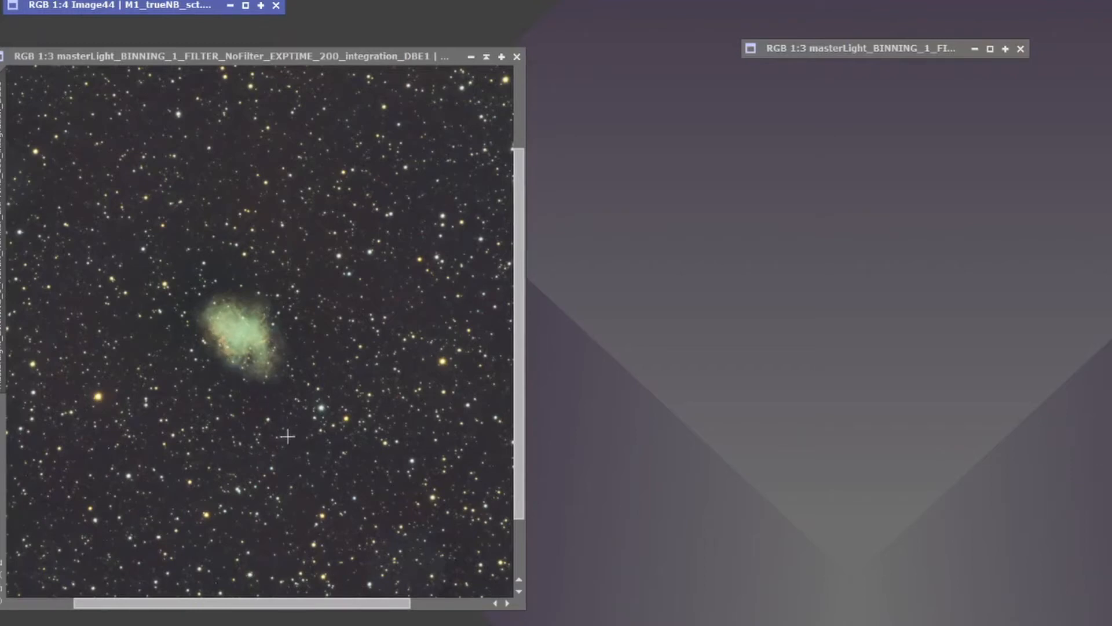
mouse_move(327, 424)
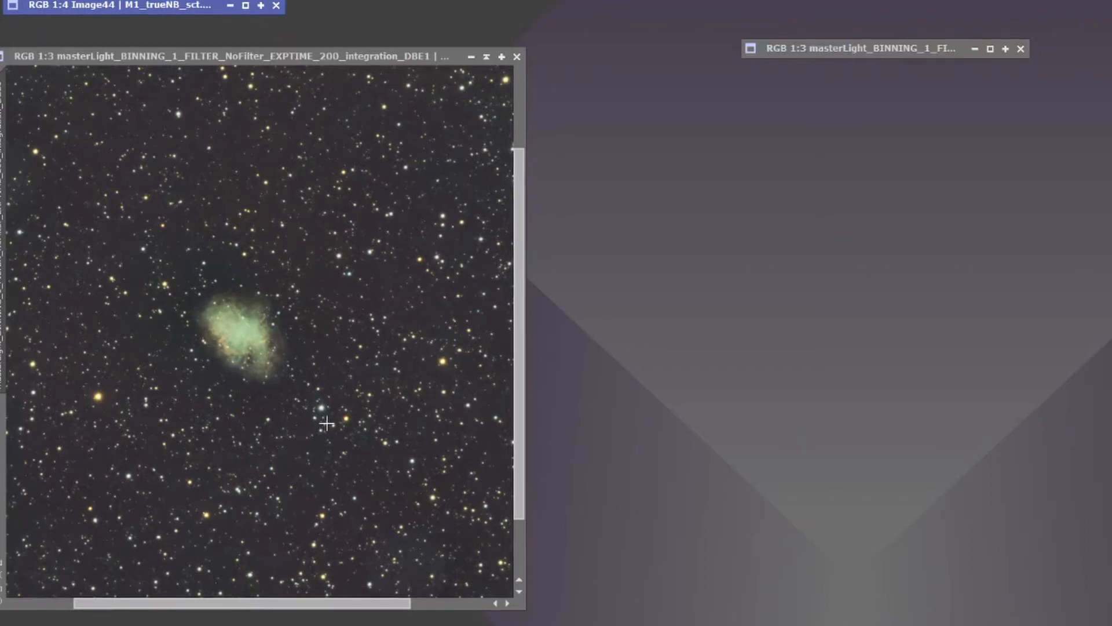
mouse_move(374, 375)
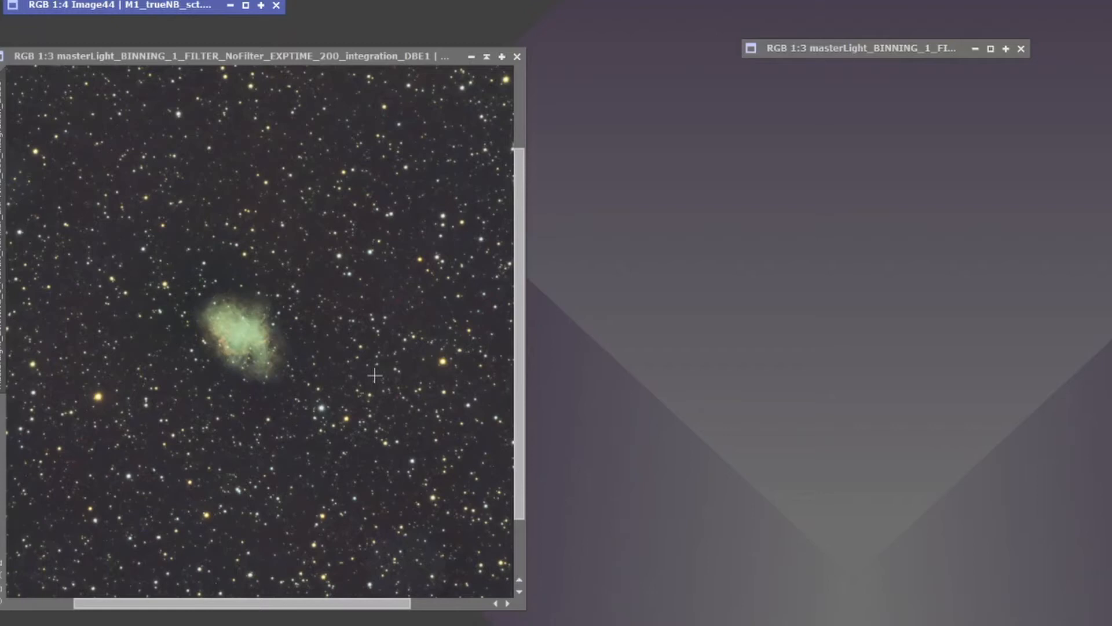
mouse_move(376, 246)
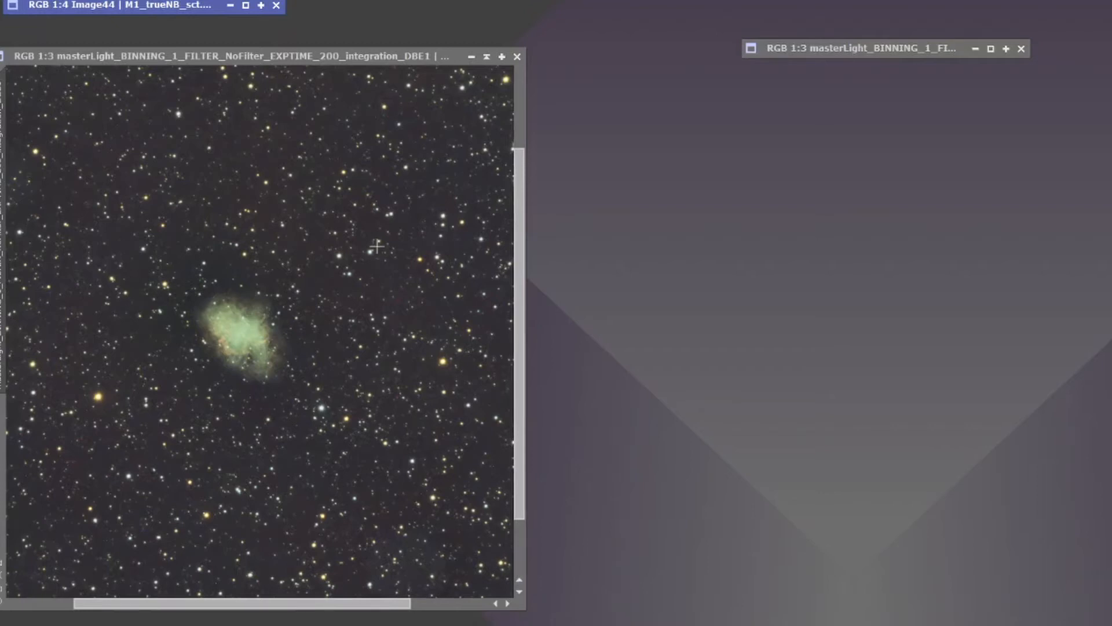
mouse_move(348, 388)
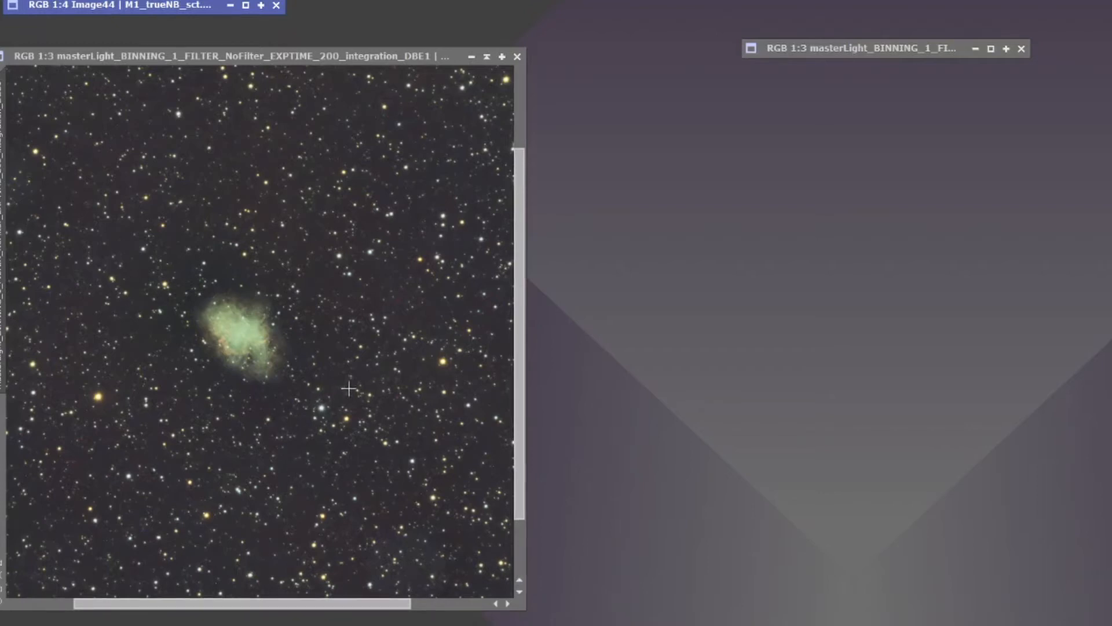
mouse_move(381, 380)
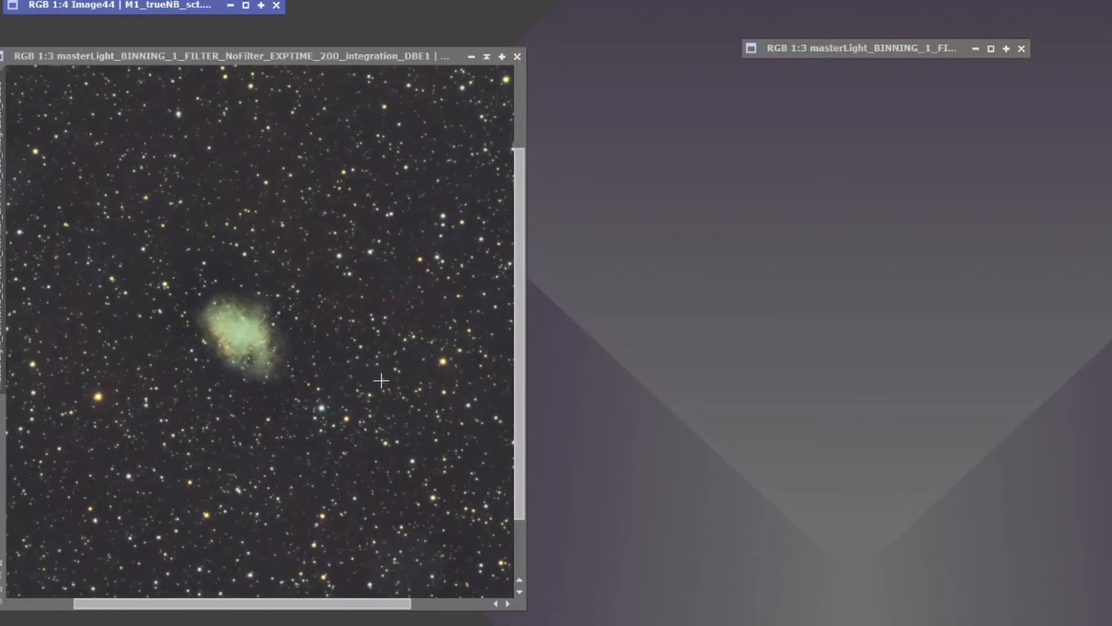
mouse_move(384, 373)
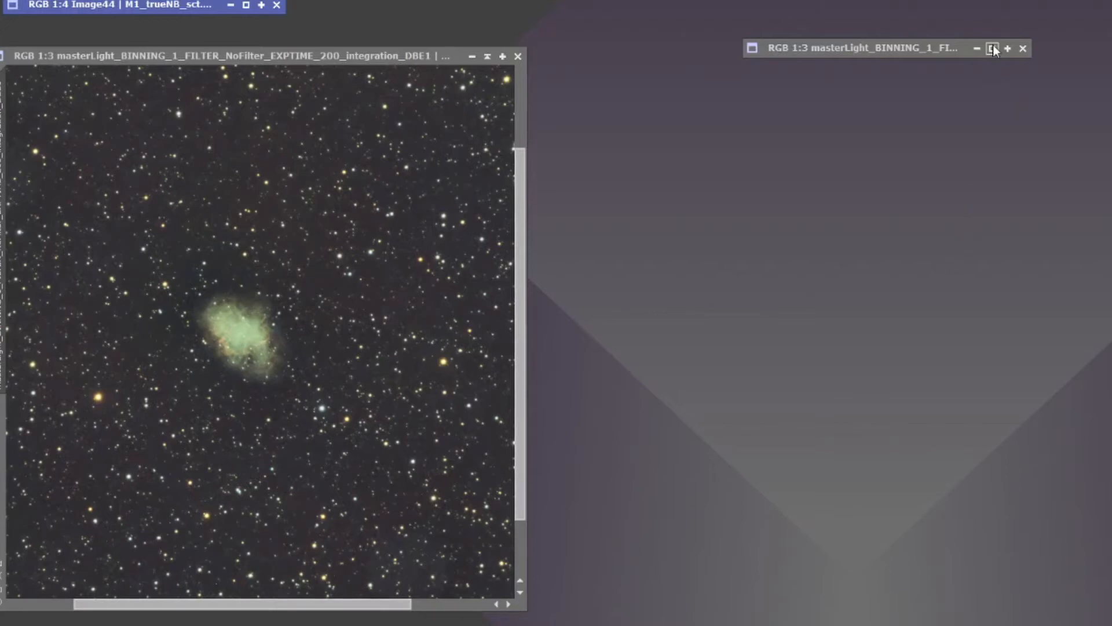
- Restore the second masterLight window beside the first to compare filament detail
left_click(992, 49)
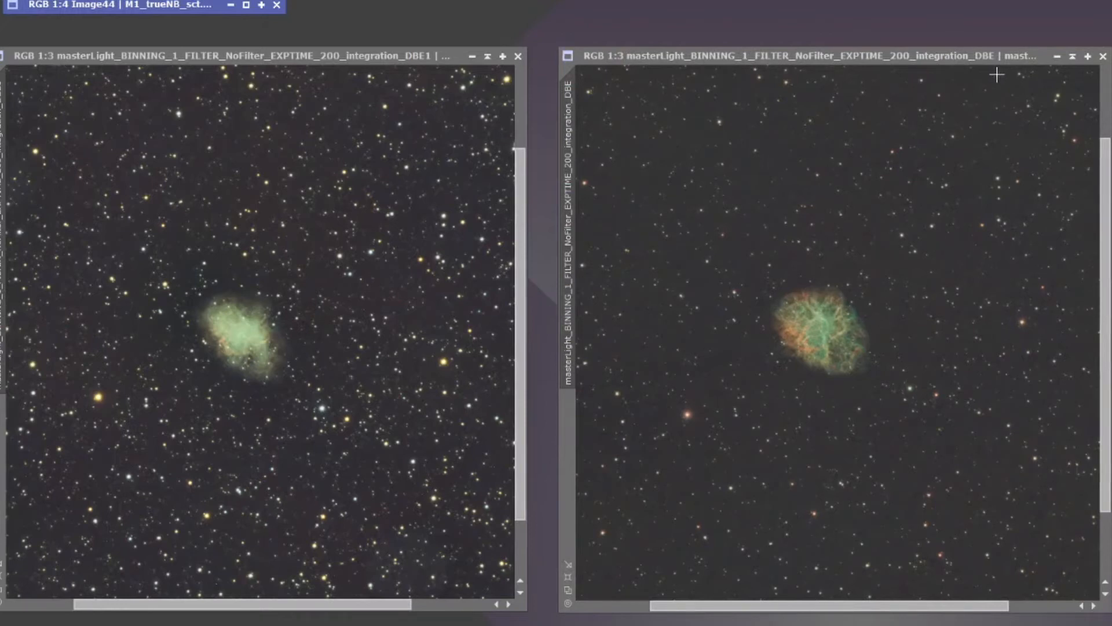
mouse_move(943, 160)
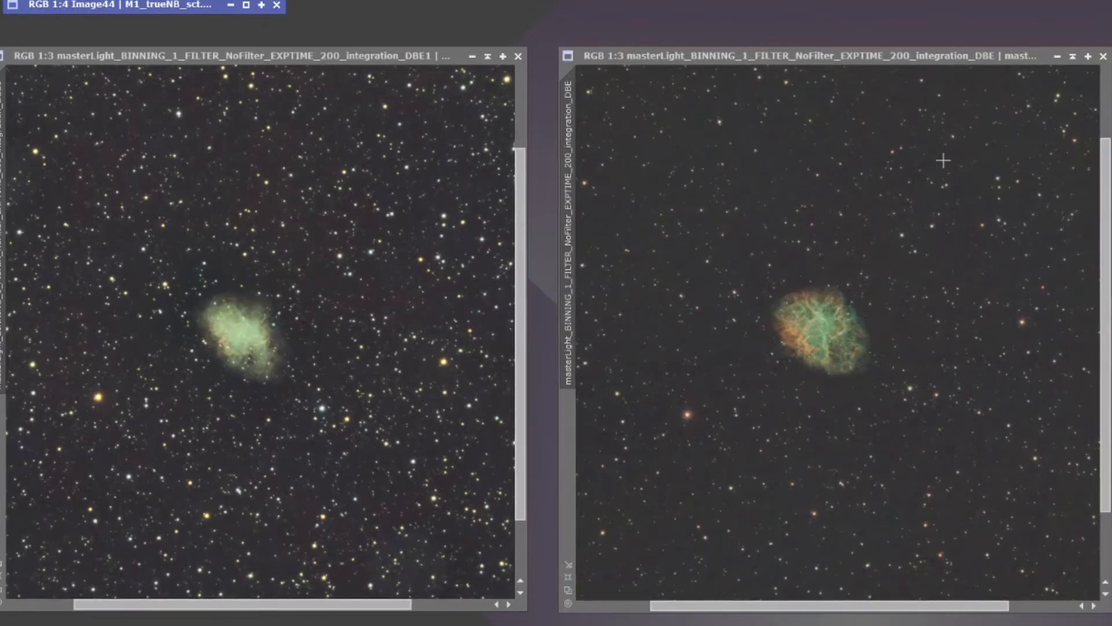
mouse_move(709, 475)
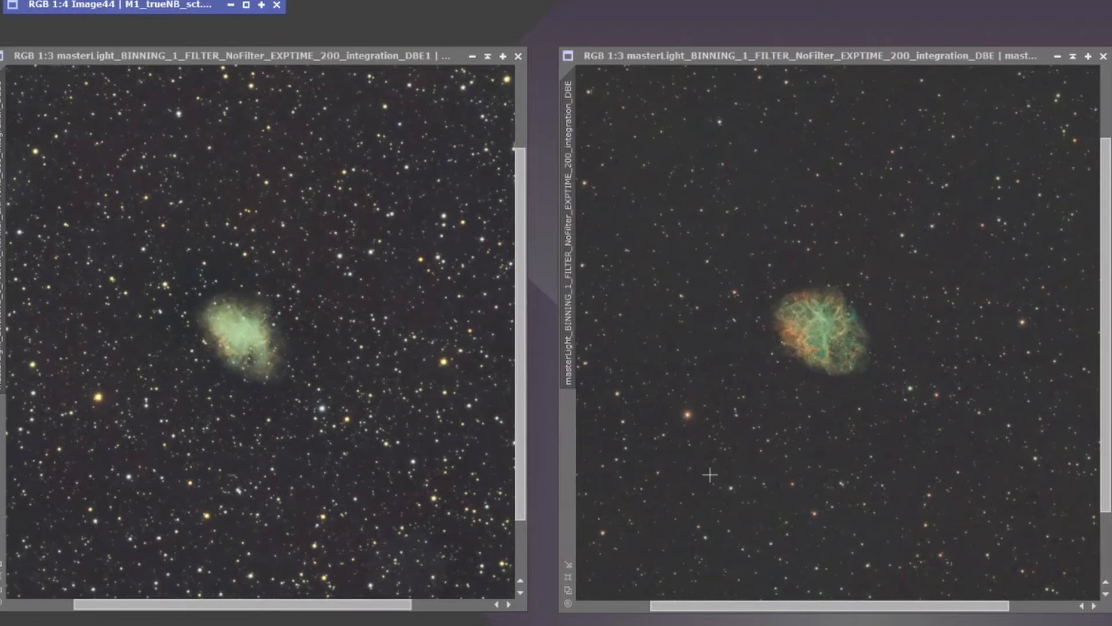
mouse_move(706, 215)
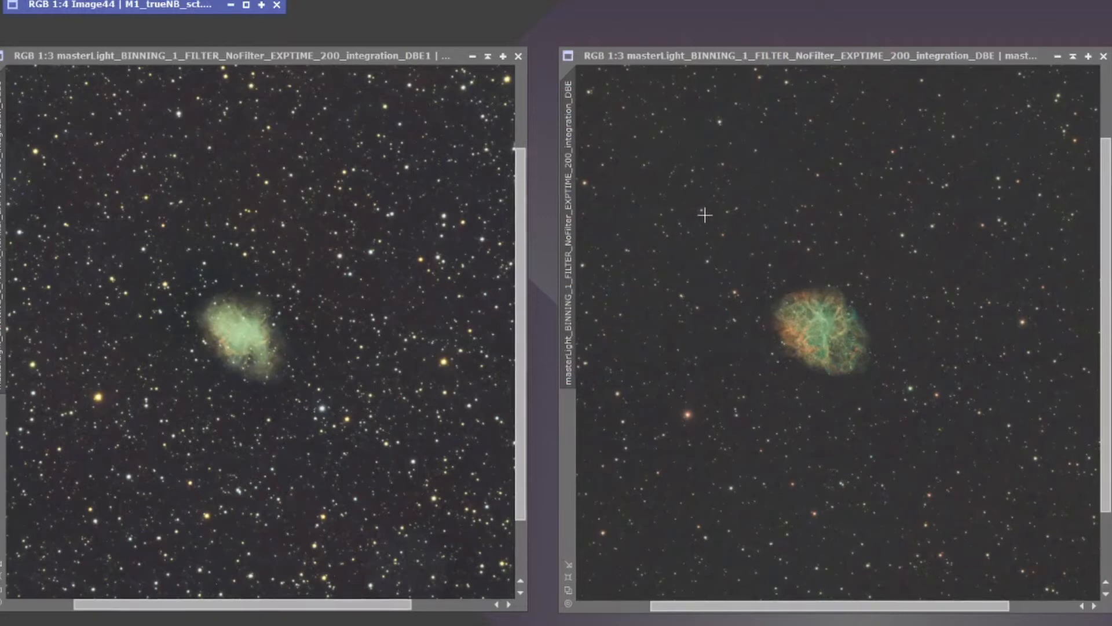
mouse_move(639, 238)
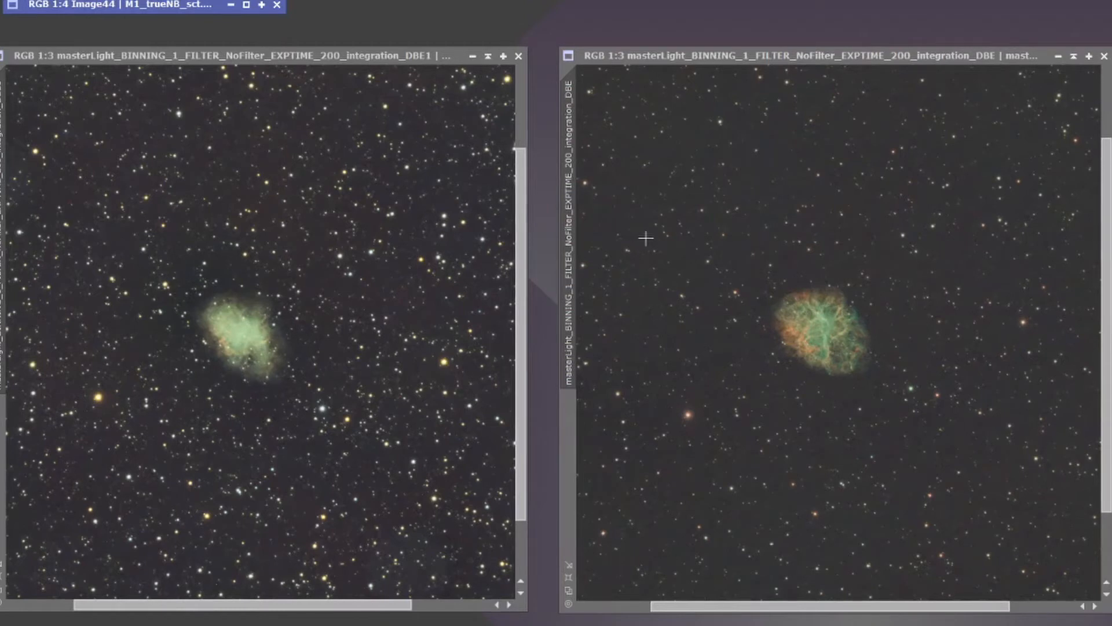
mouse_move(772, 311)
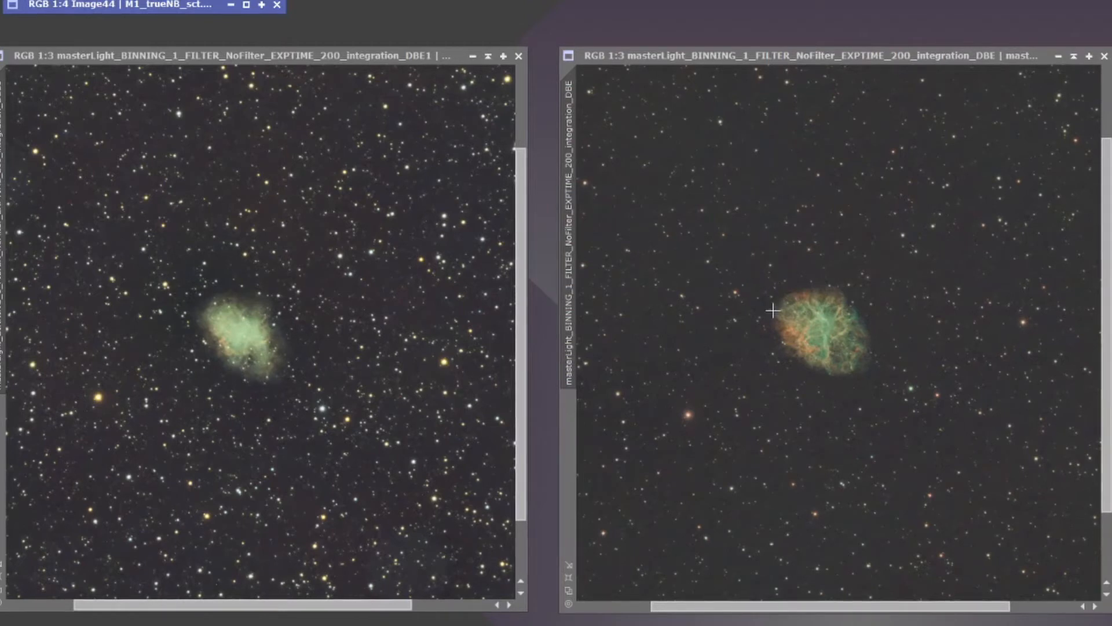
mouse_move(944, 380)
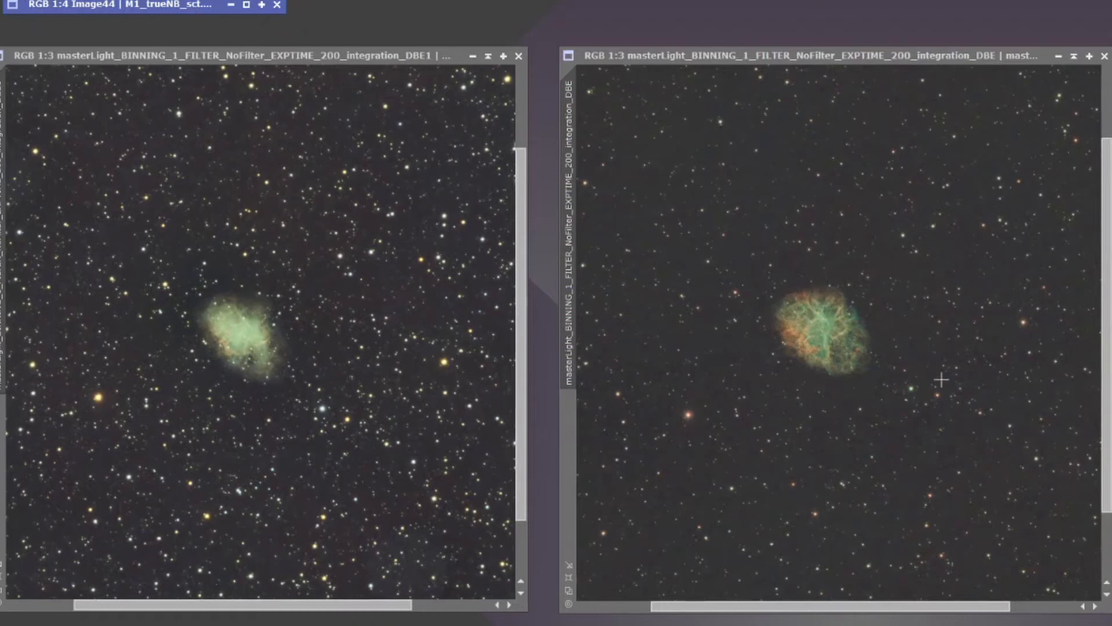
mouse_move(937, 369)
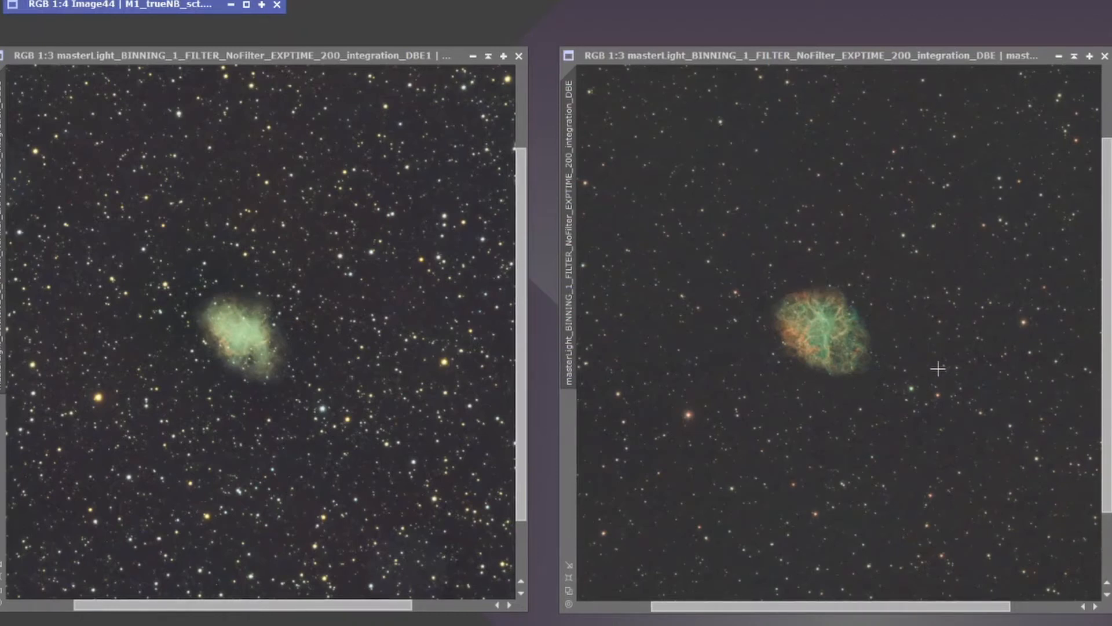
mouse_move(939, 363)
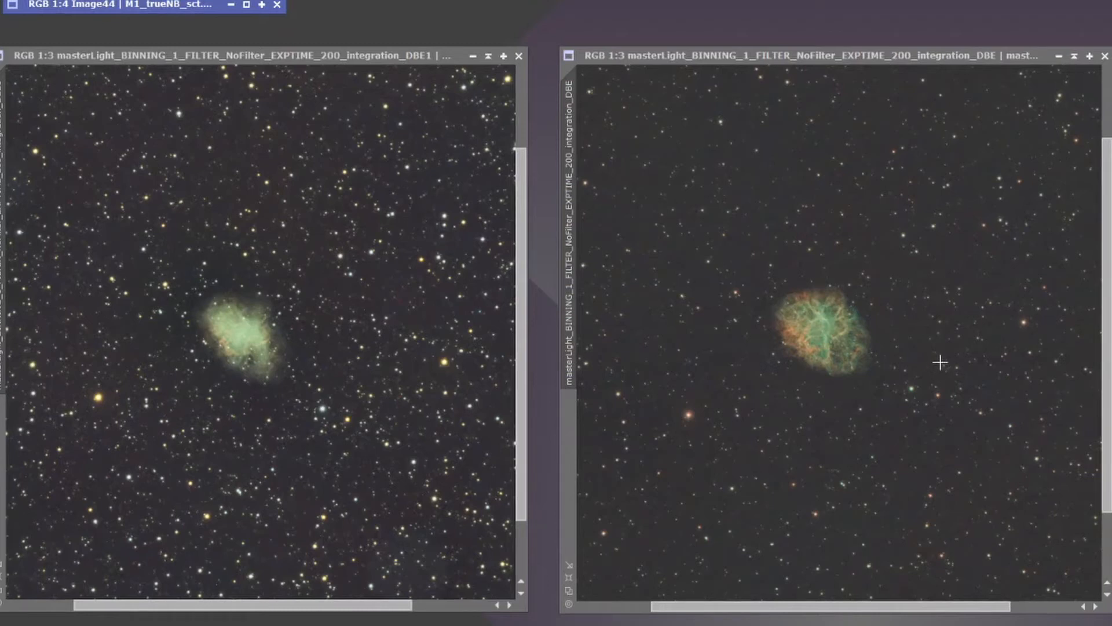
mouse_move(308, 416)
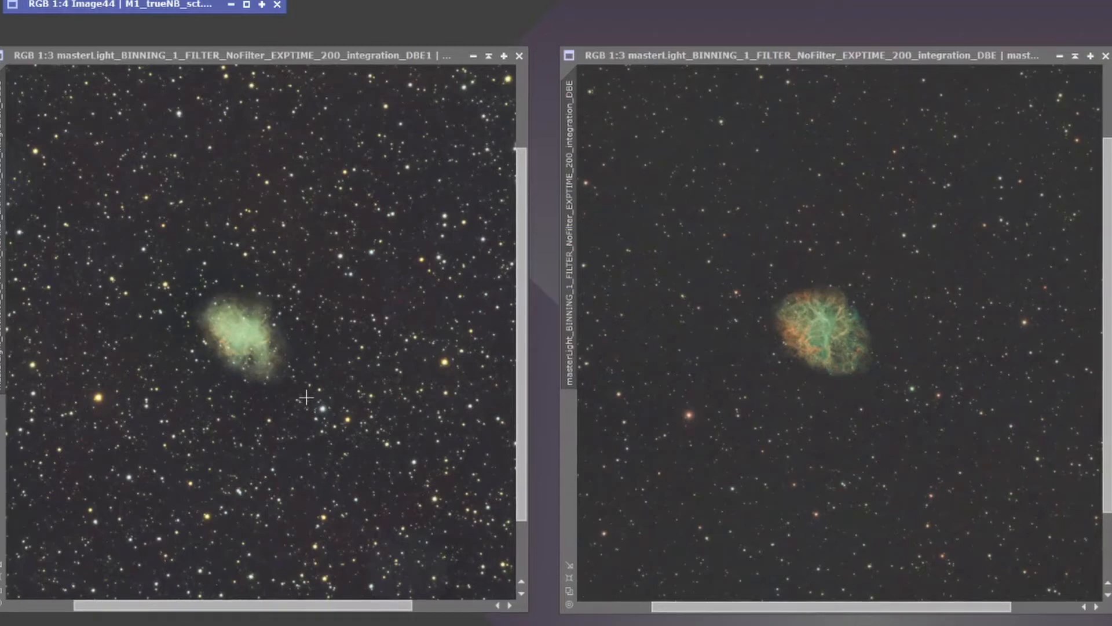
mouse_move(348, 418)
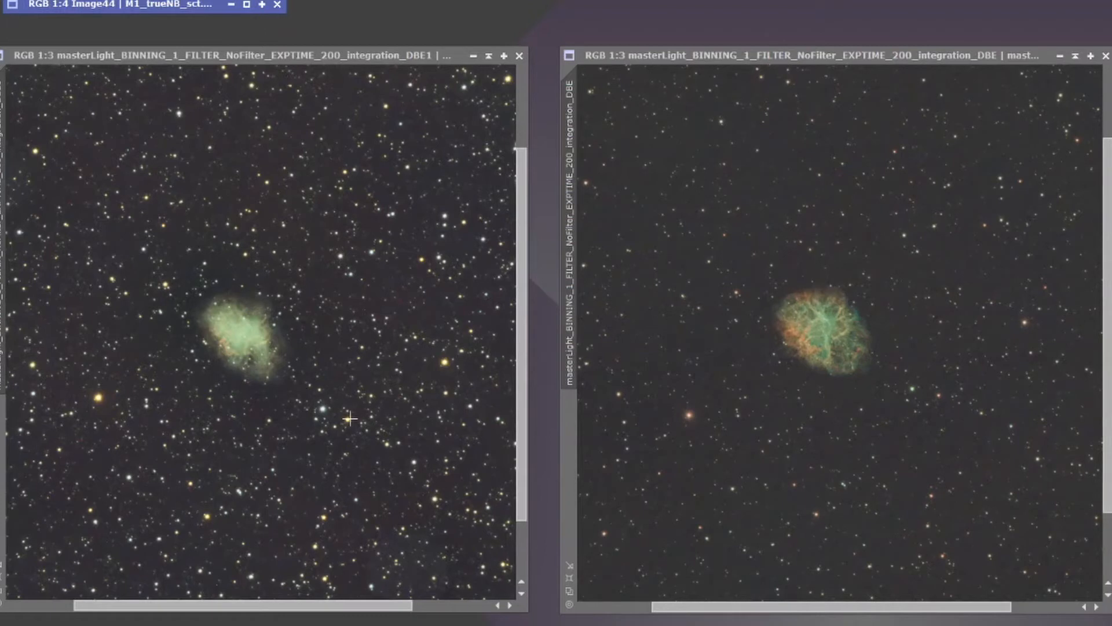
mouse_move(584, 403)
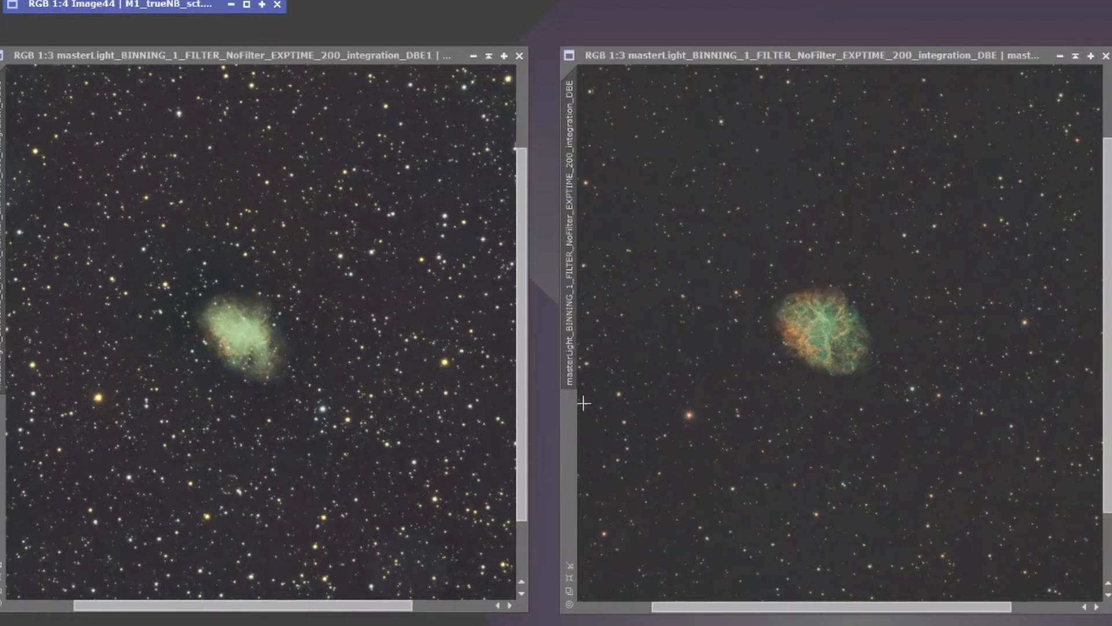
mouse_move(424, 417)
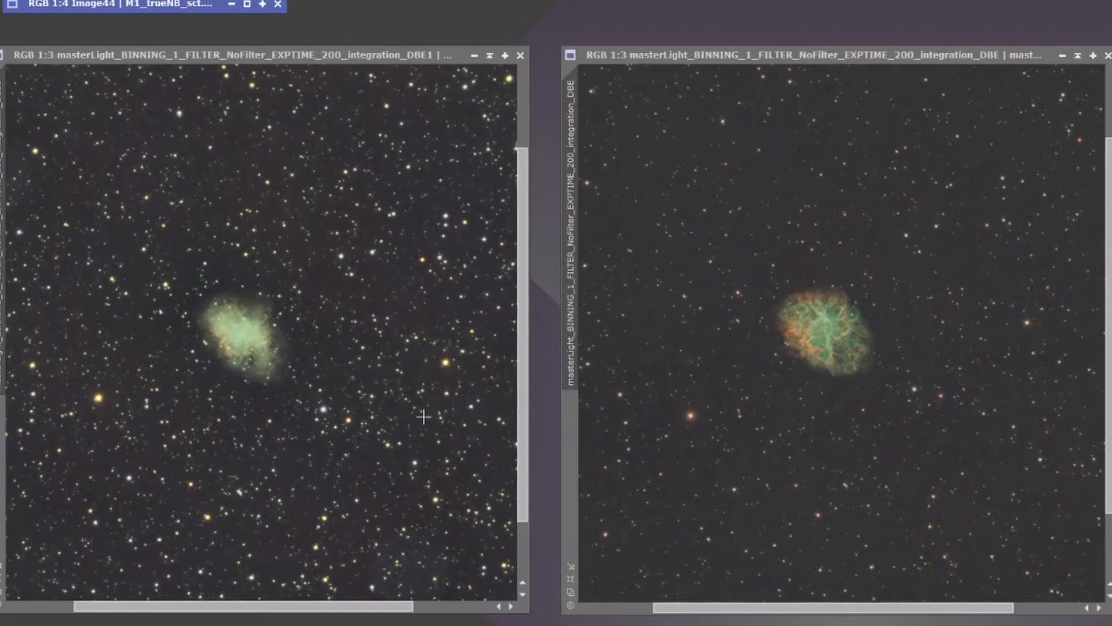
mouse_move(281, 453)
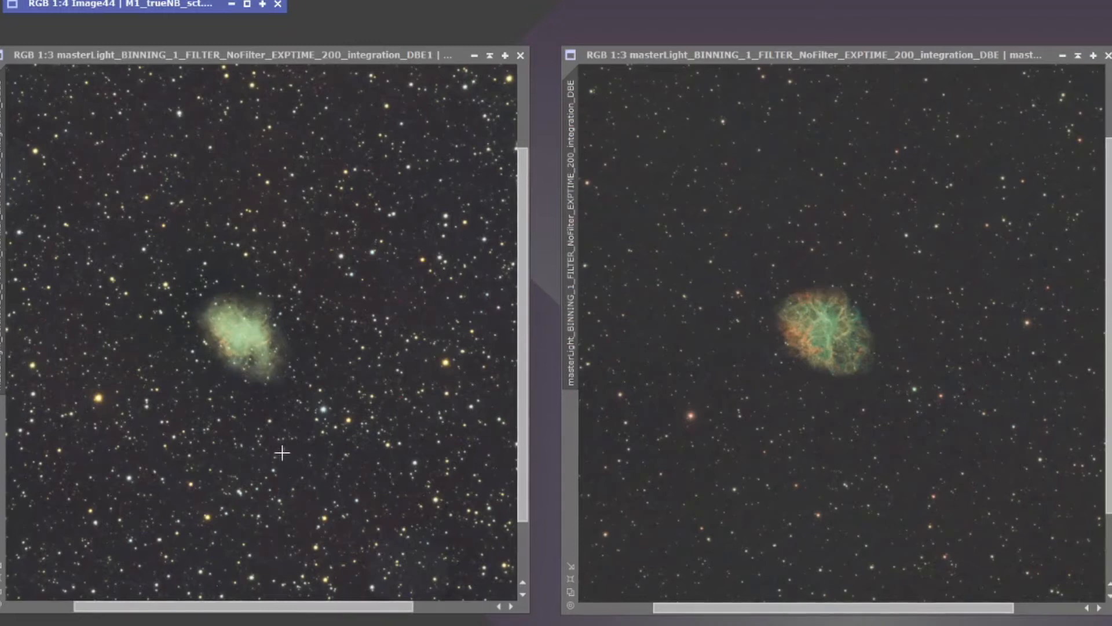
mouse_move(228, 120)
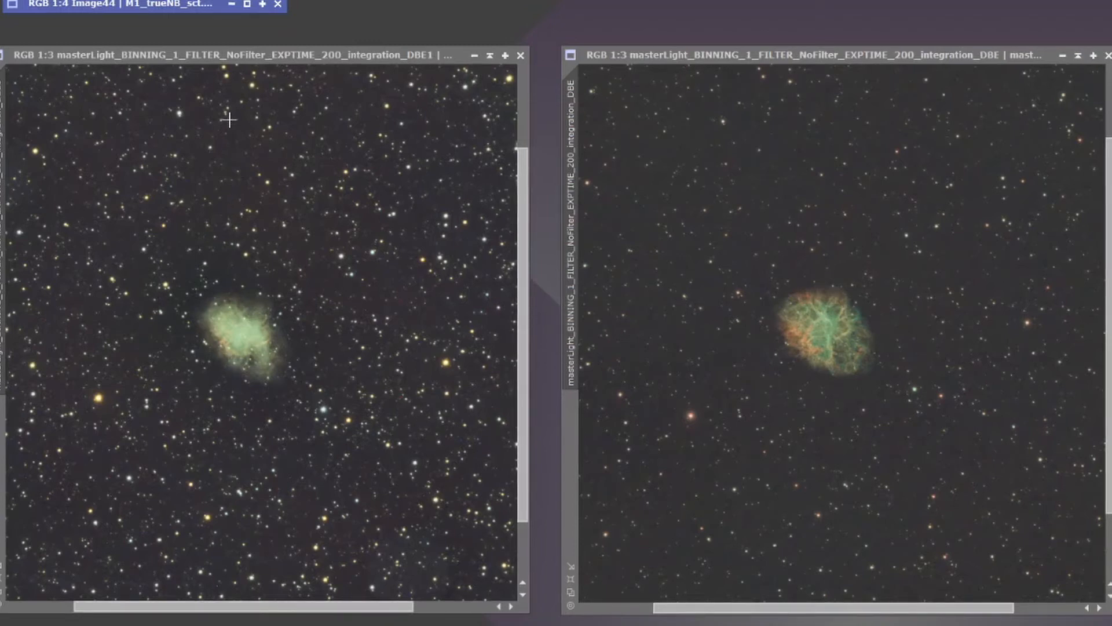
mouse_move(241, 58)
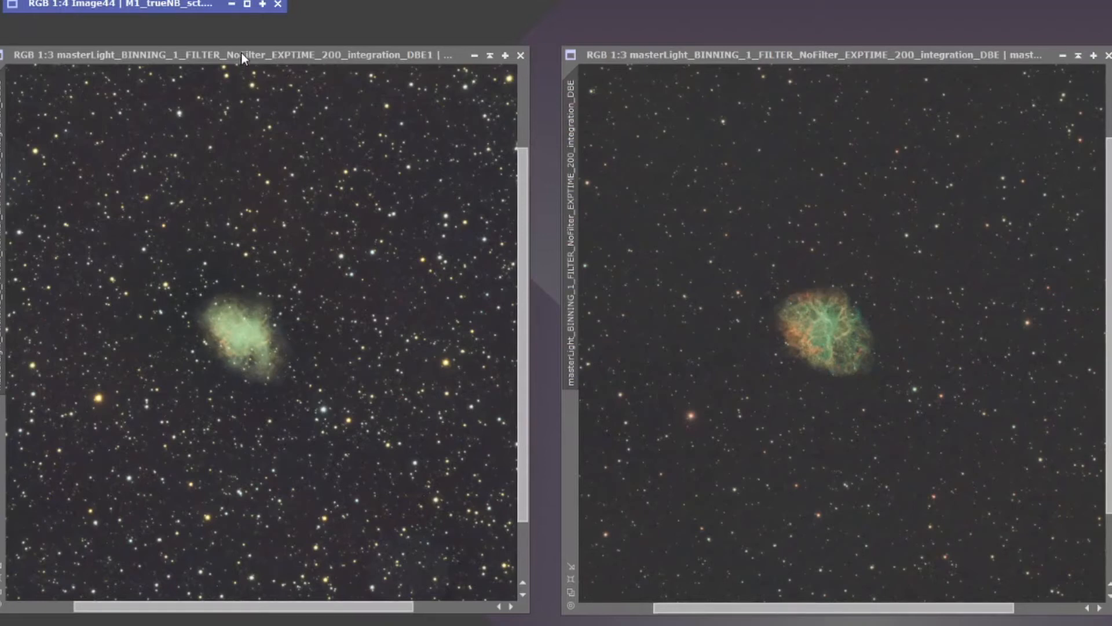
mouse_move(248, 21)
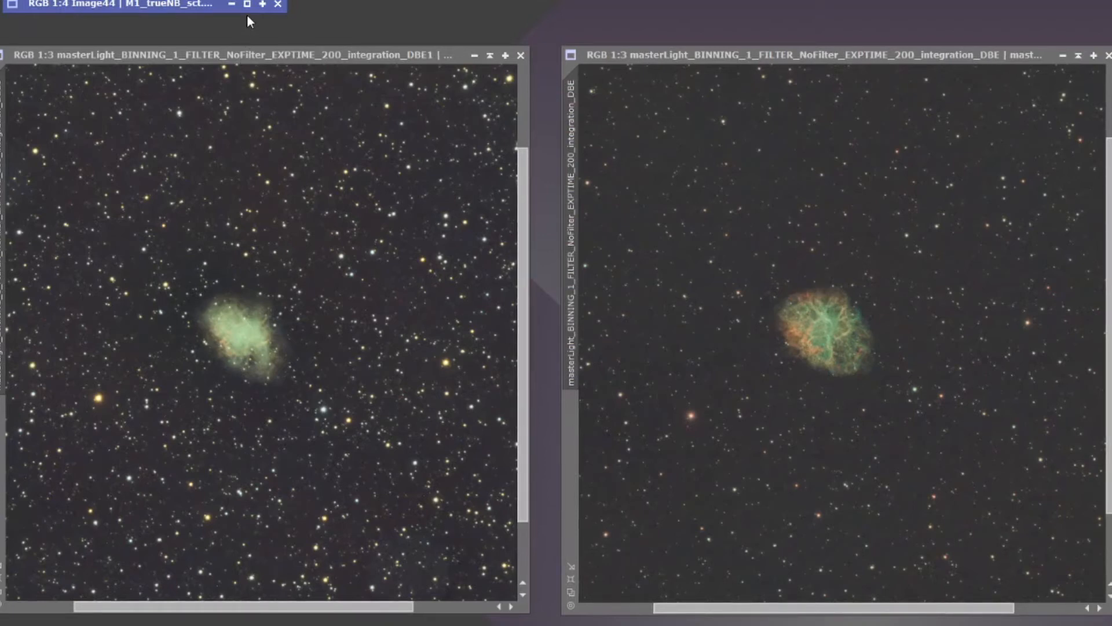
mouse_move(248, 5)
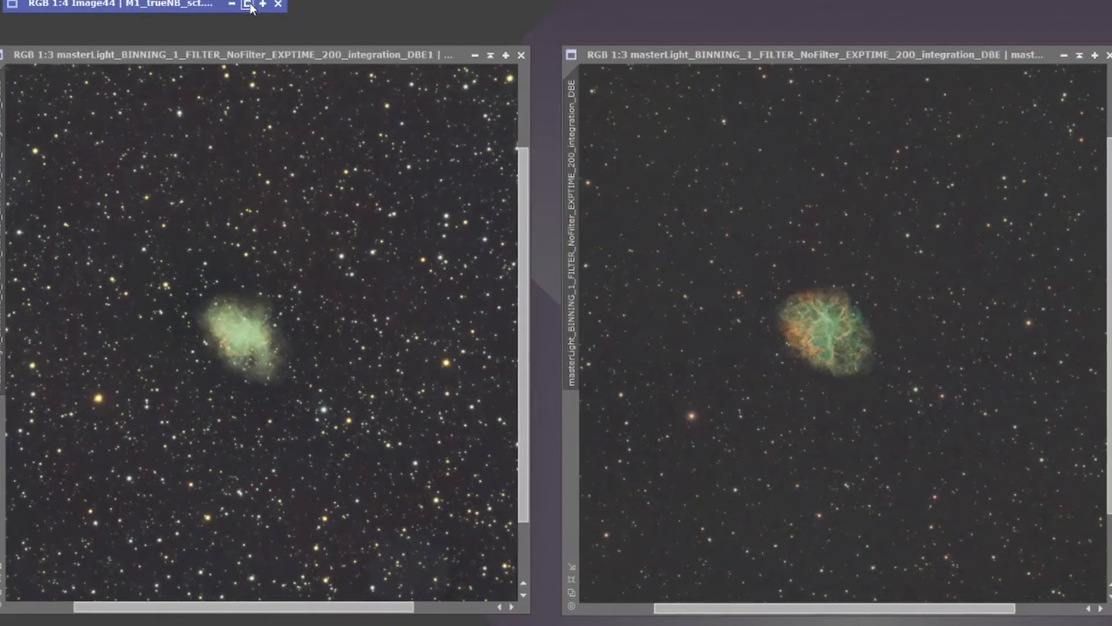
mouse_move(248, 7)
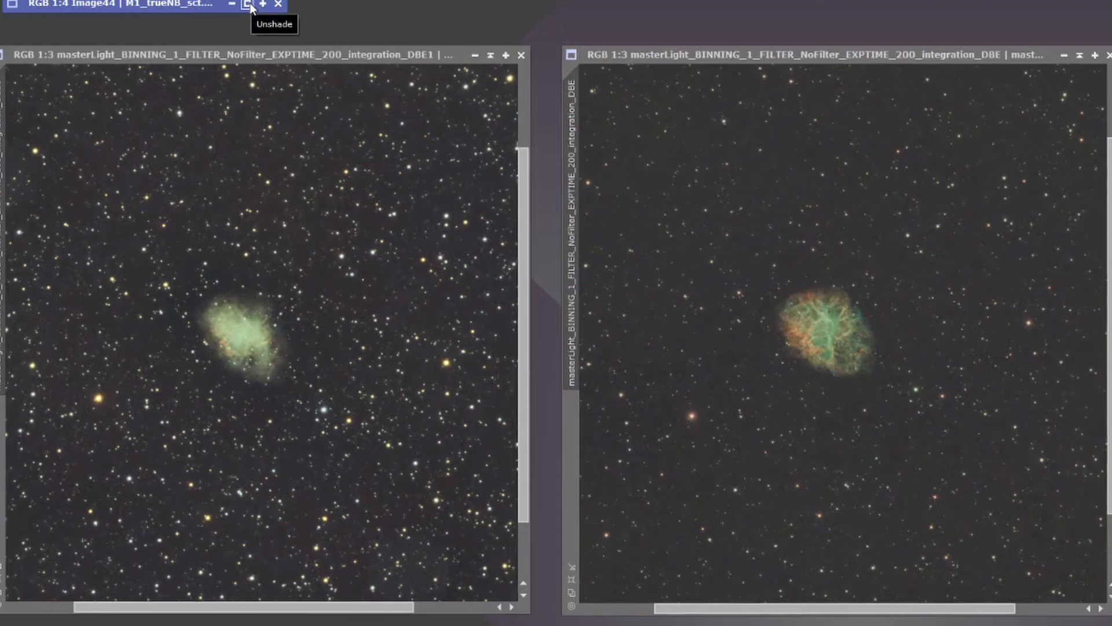
- Unshade the Image44 M1_trueNB_sct window so the narrowband image shows fully
left_click(248, 5)
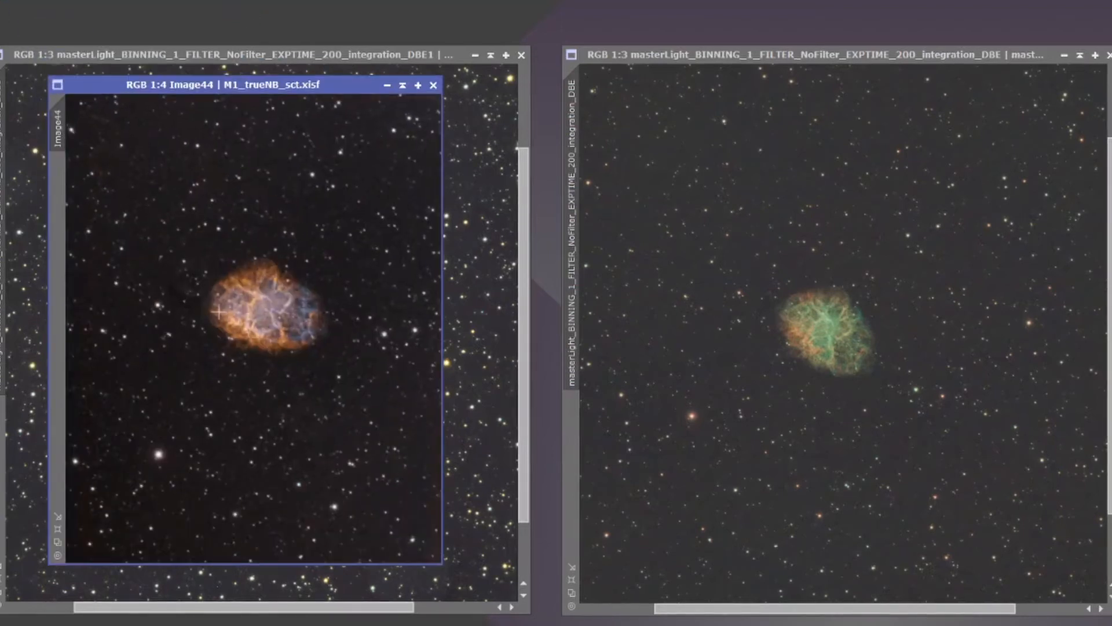
mouse_move(314, 420)
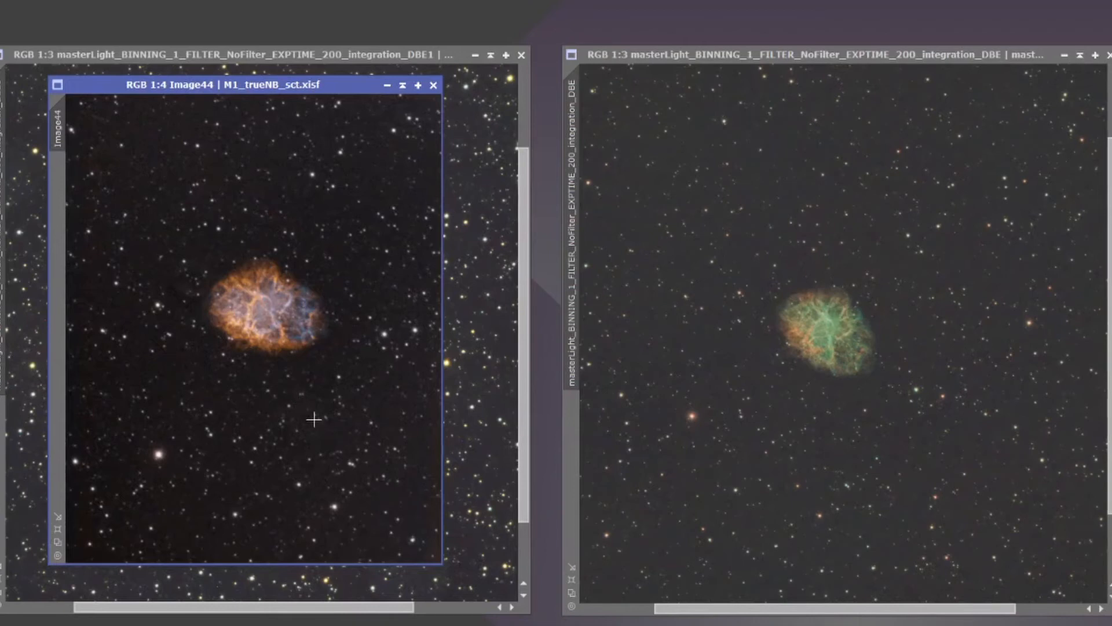
mouse_move(231, 458)
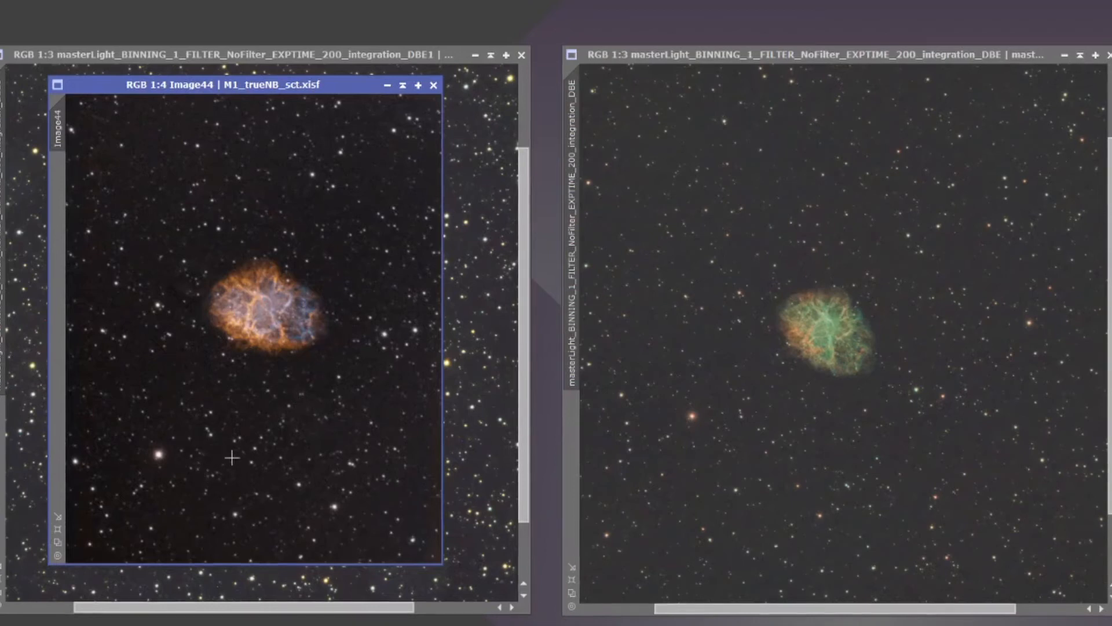
mouse_move(268, 486)
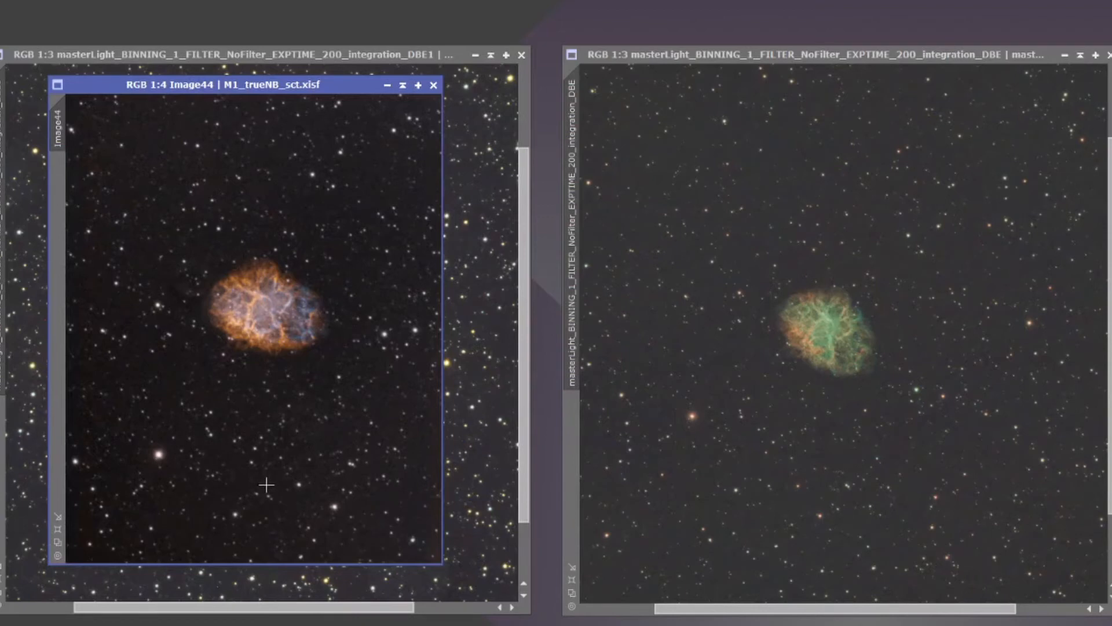
mouse_move(278, 488)
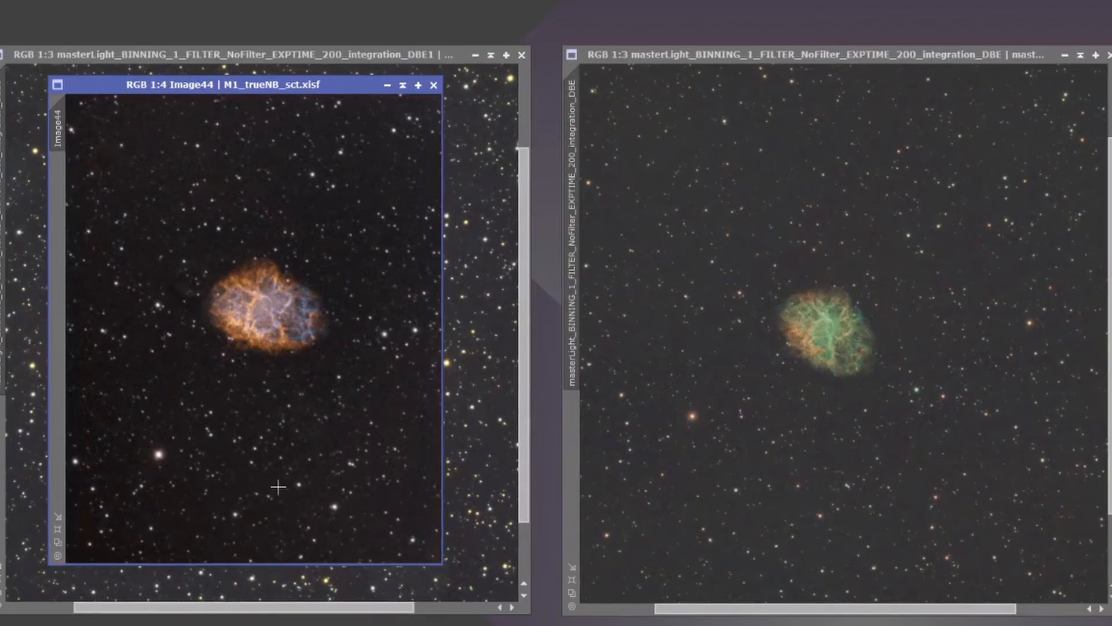
mouse_move(307, 453)
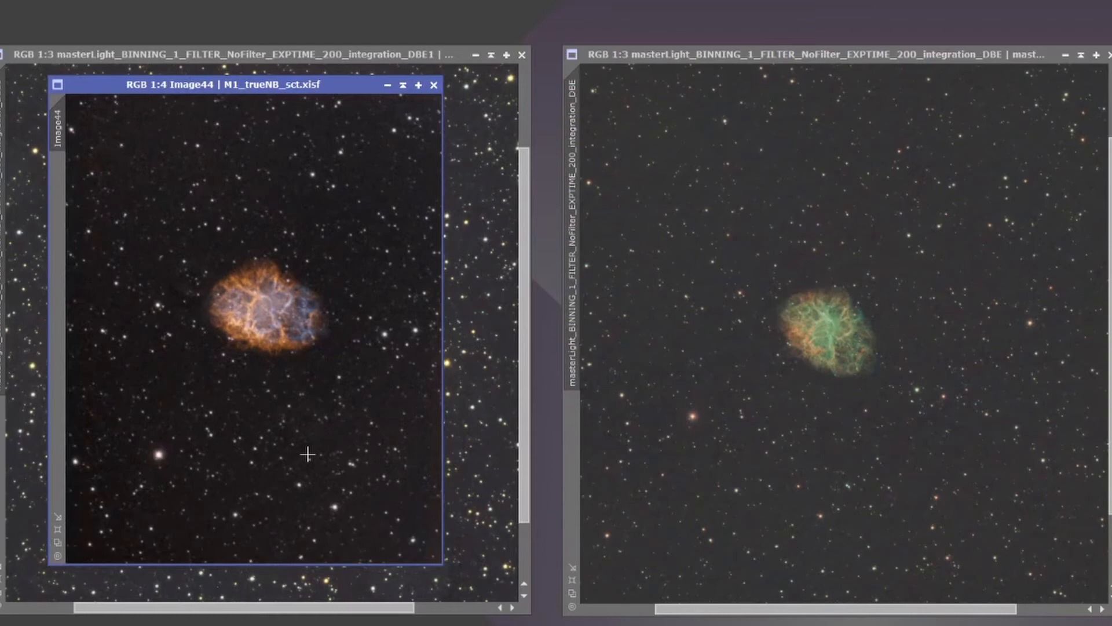
mouse_move(352, 313)
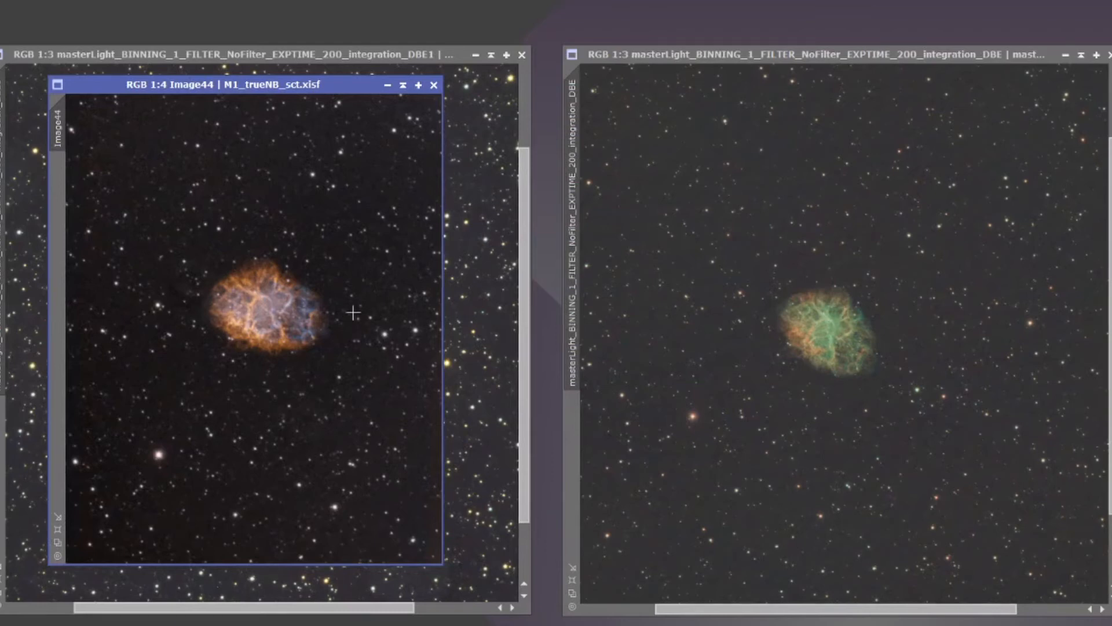
mouse_move(234, 331)
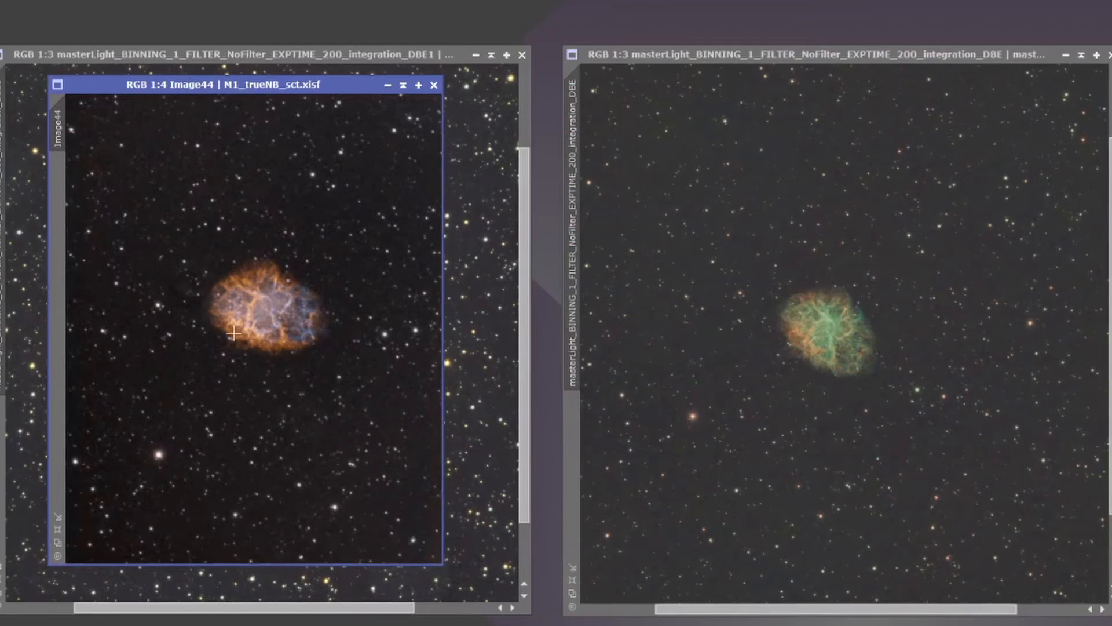
mouse_move(285, 360)
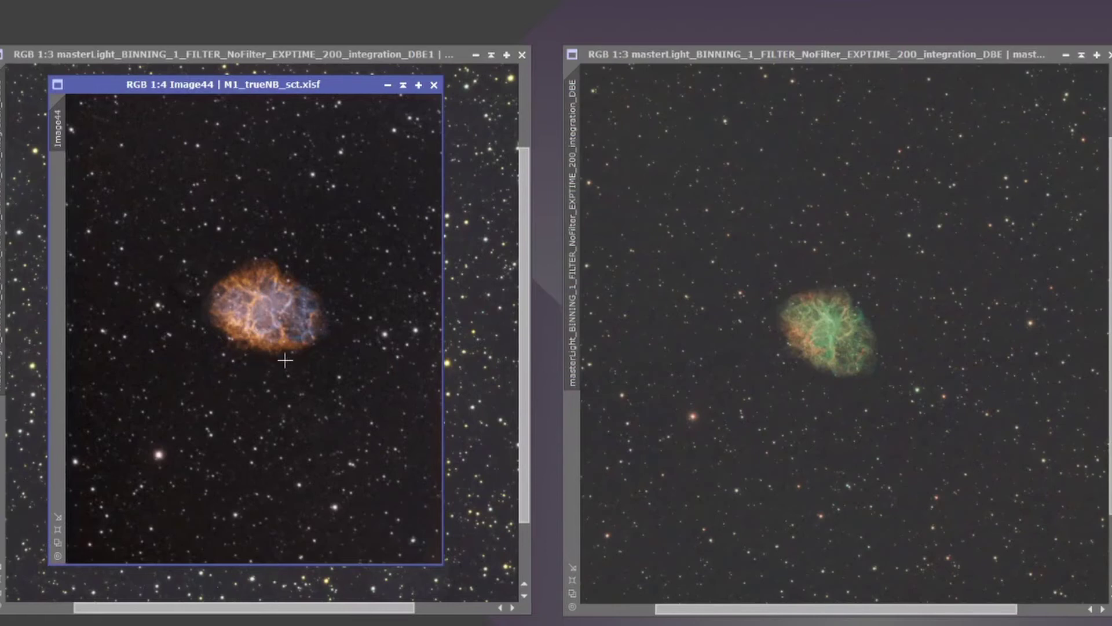
mouse_move(293, 376)
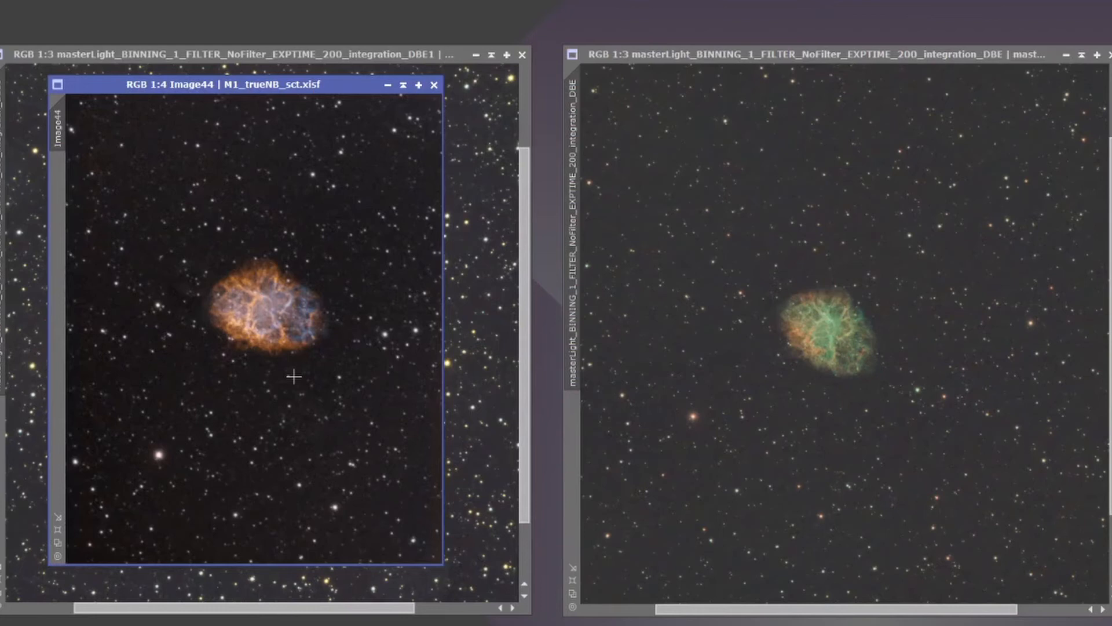
mouse_move(133, 219)
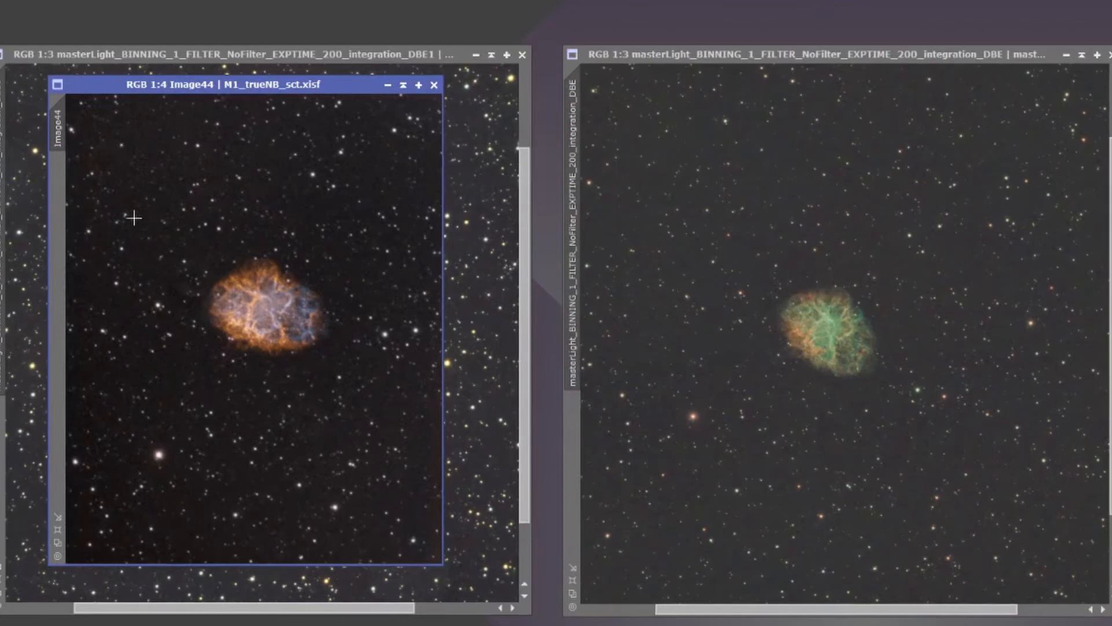
mouse_move(267, 384)
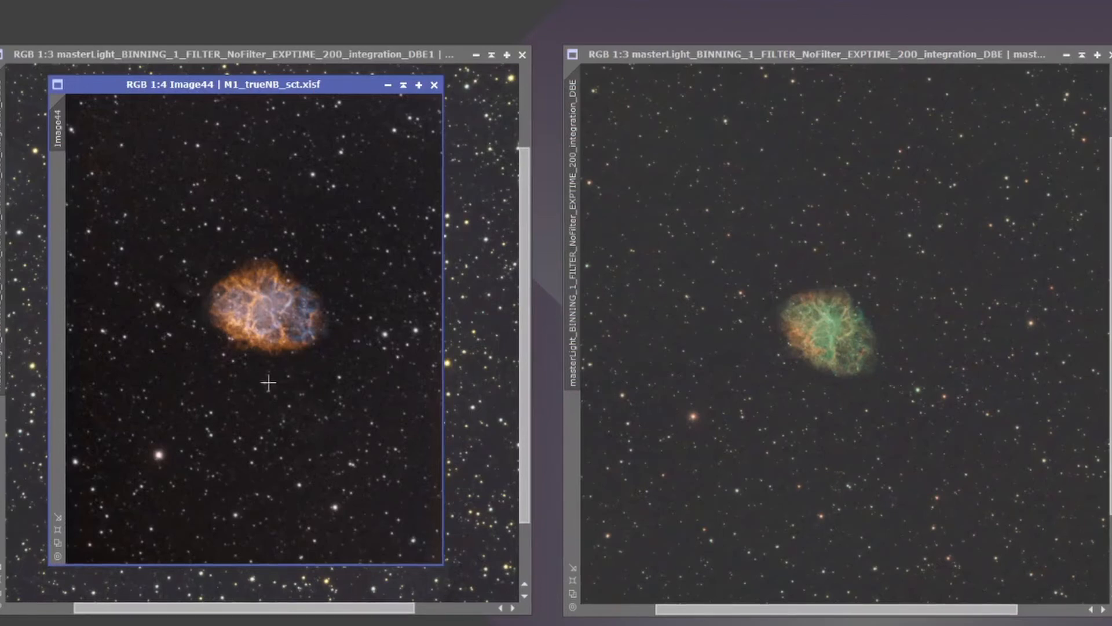
mouse_move(362, 429)
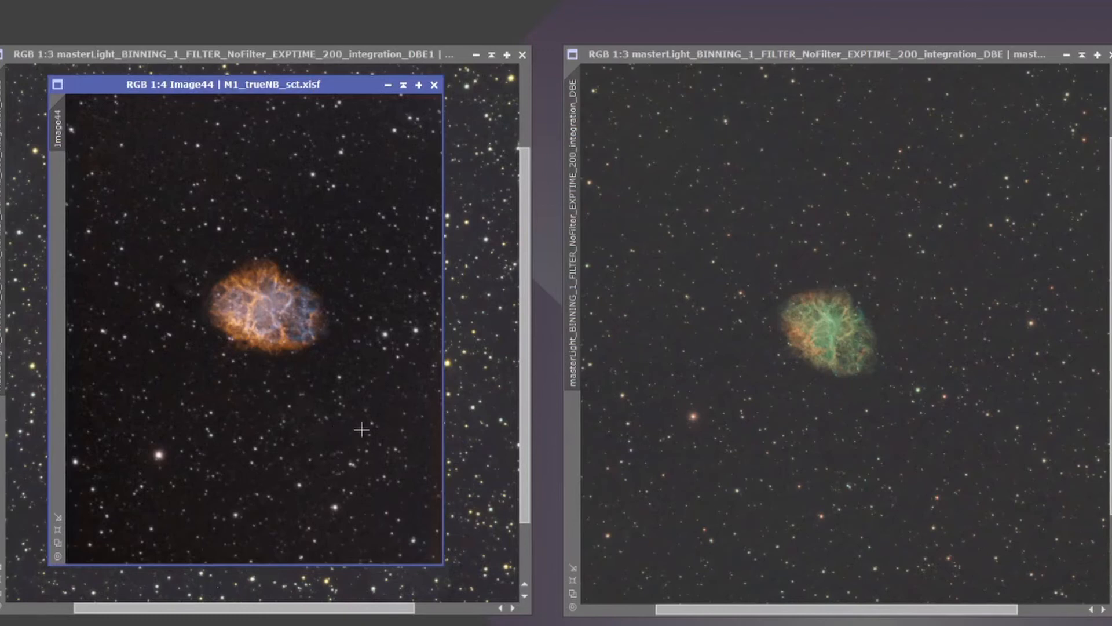
mouse_move(722, 431)
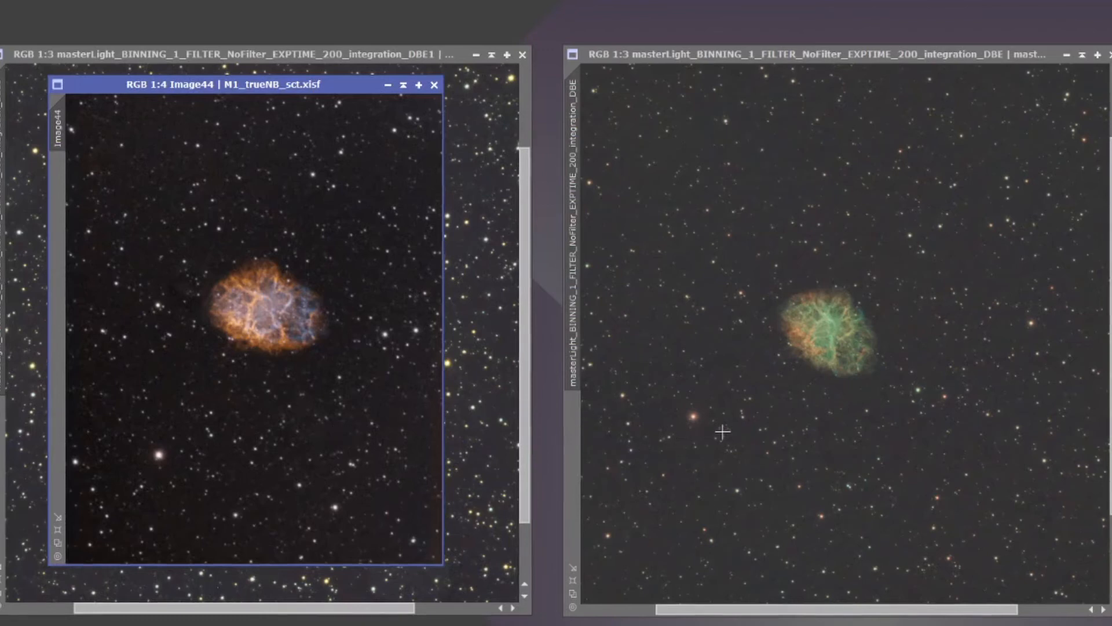
mouse_move(723, 426)
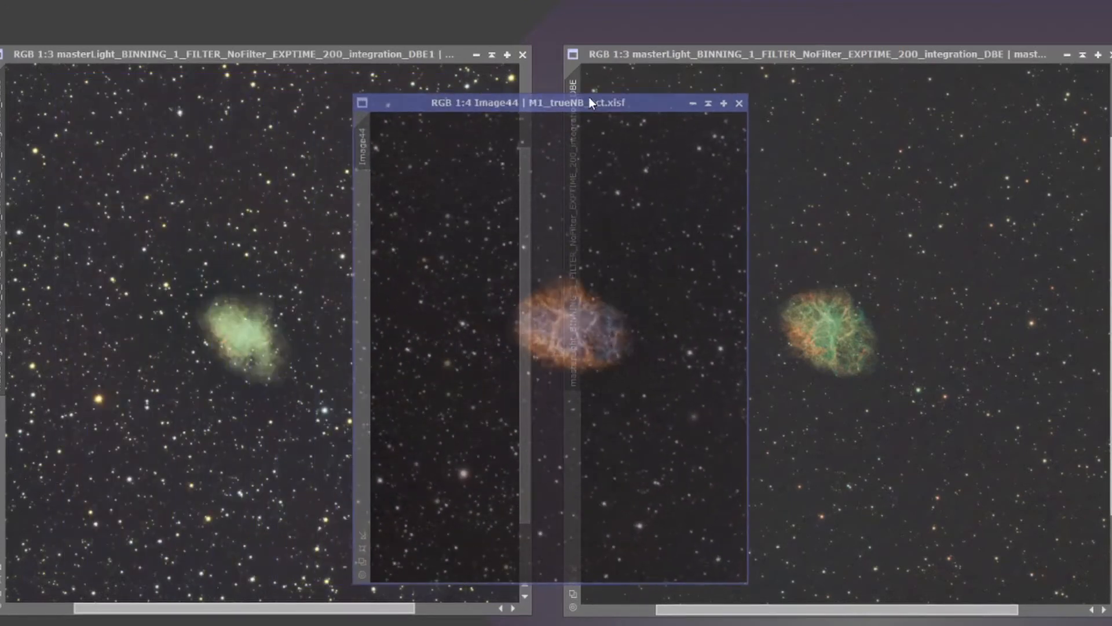
- Move the M1_trueNB_sct window to the centre between the two masterLight images
left_click_drag(468, 103, 522, 89)
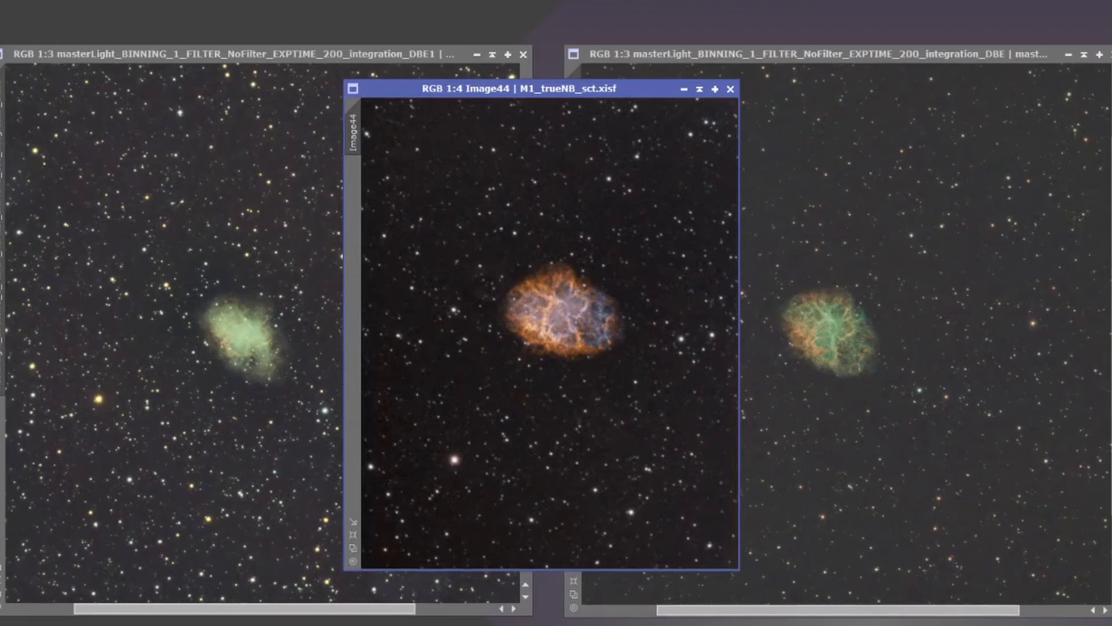
mouse_move(996, 329)
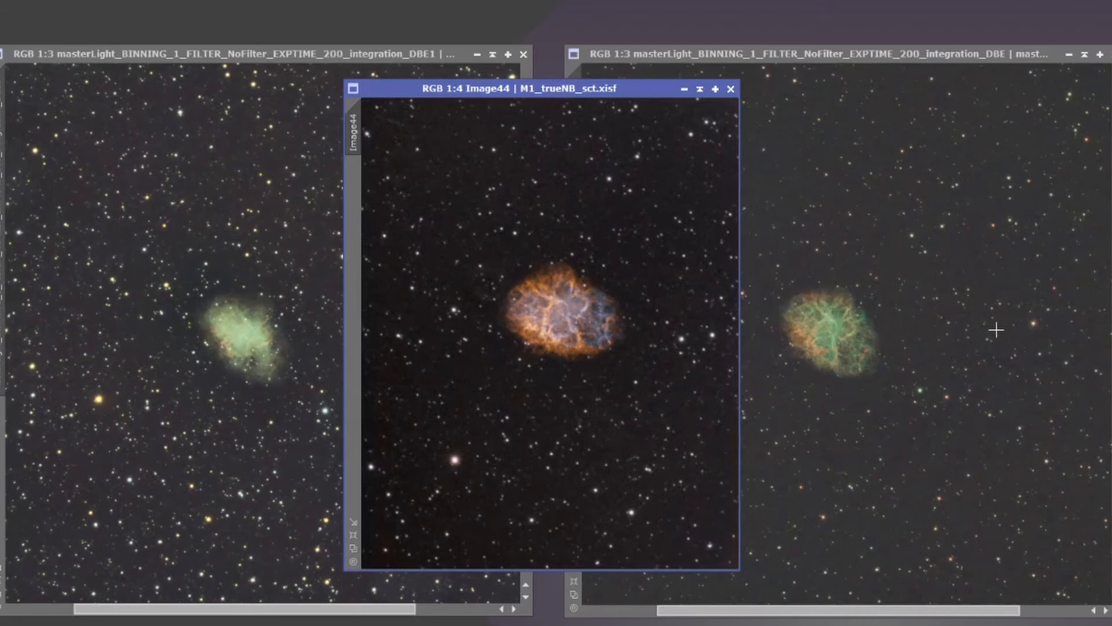
mouse_move(922, 210)
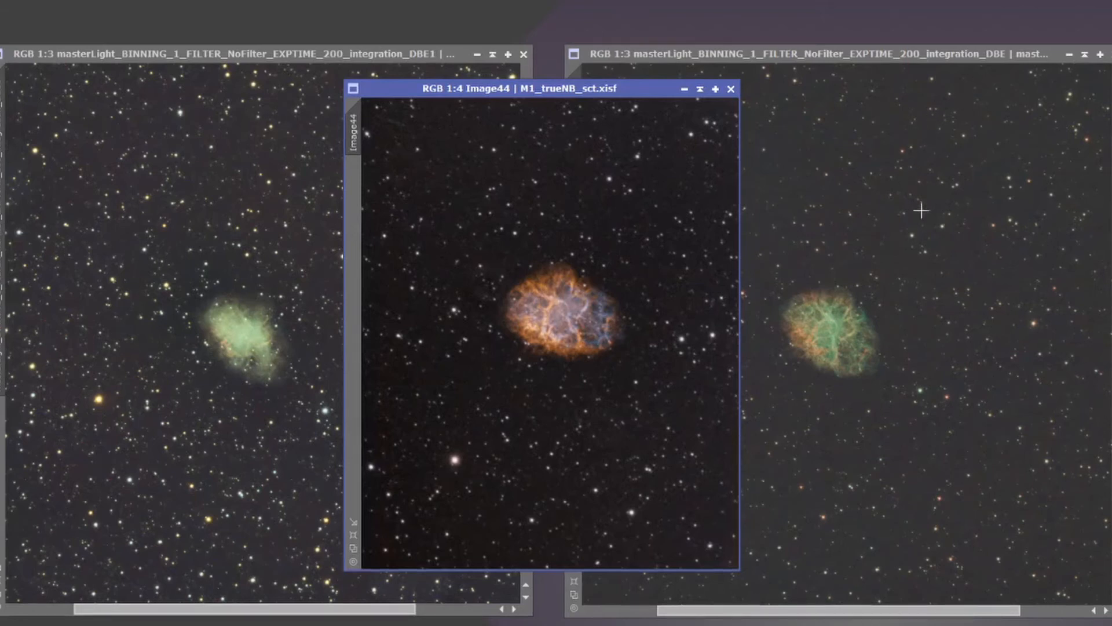
mouse_move(943, 236)
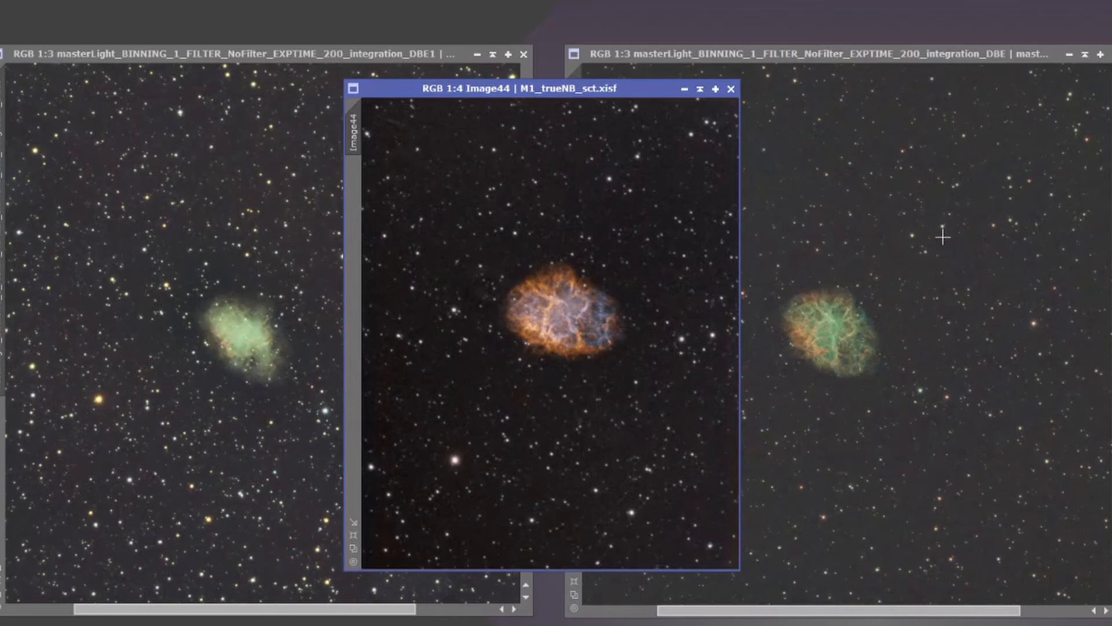
mouse_move(619, 218)
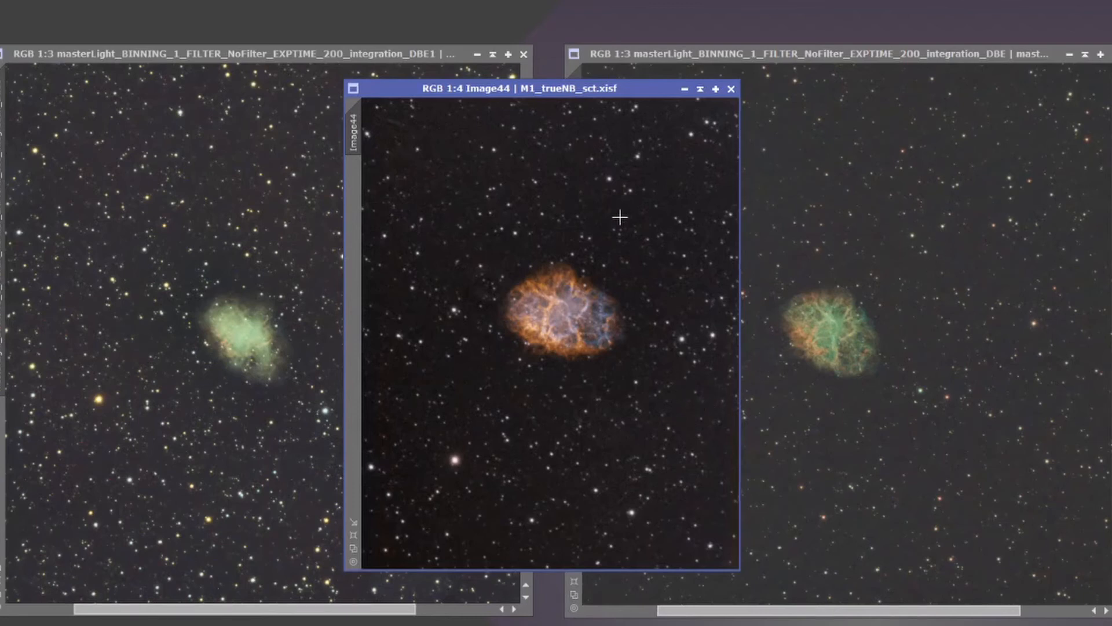
mouse_move(427, 314)
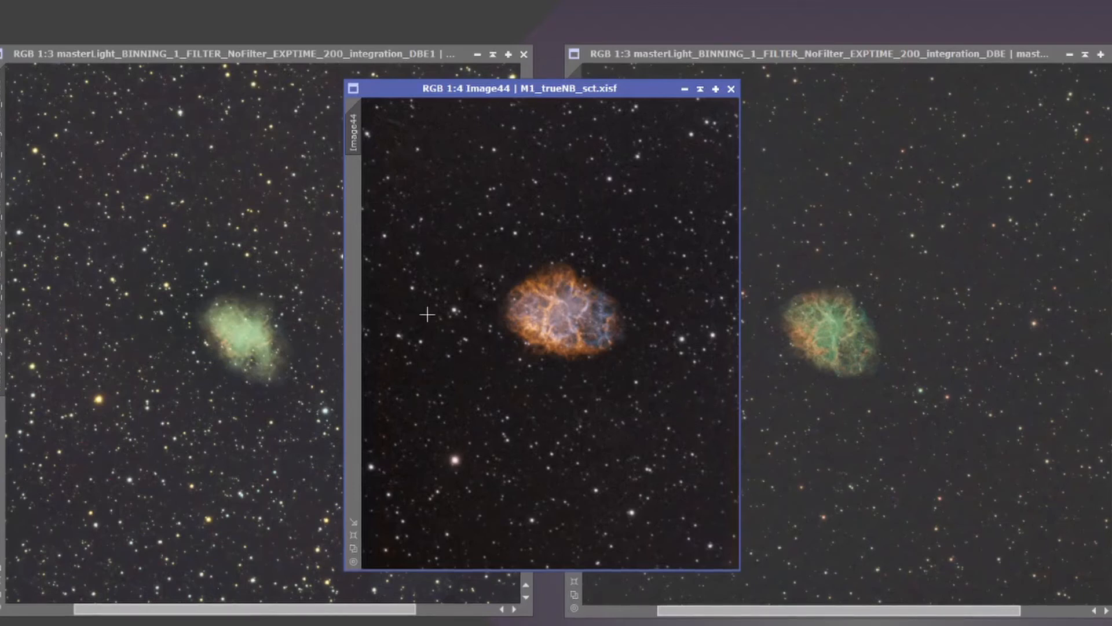
mouse_move(504, 480)
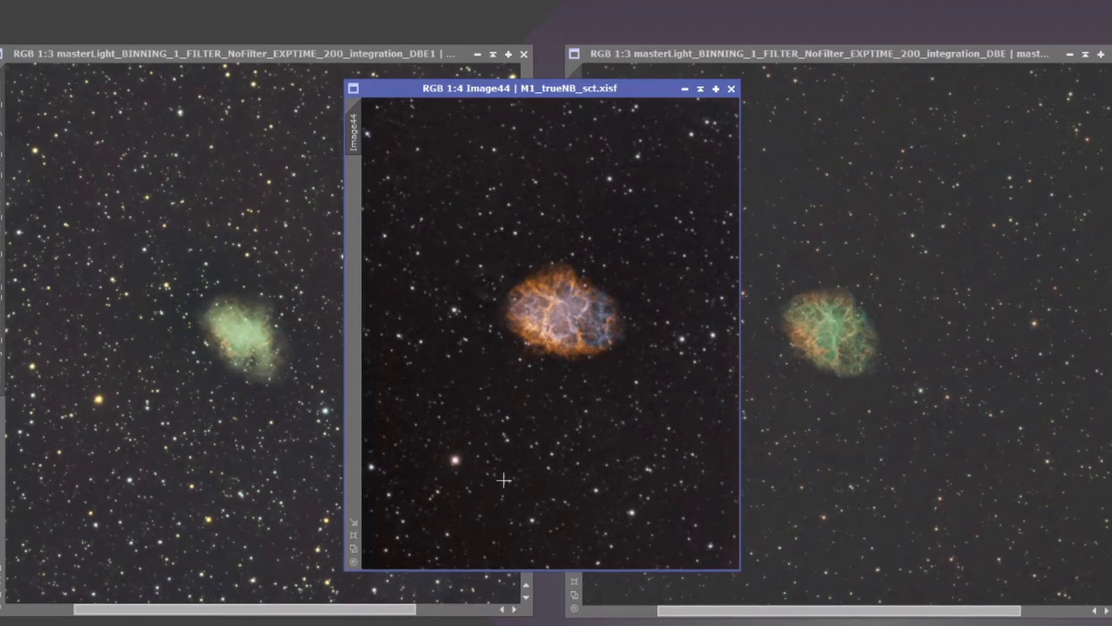
mouse_move(746, 234)
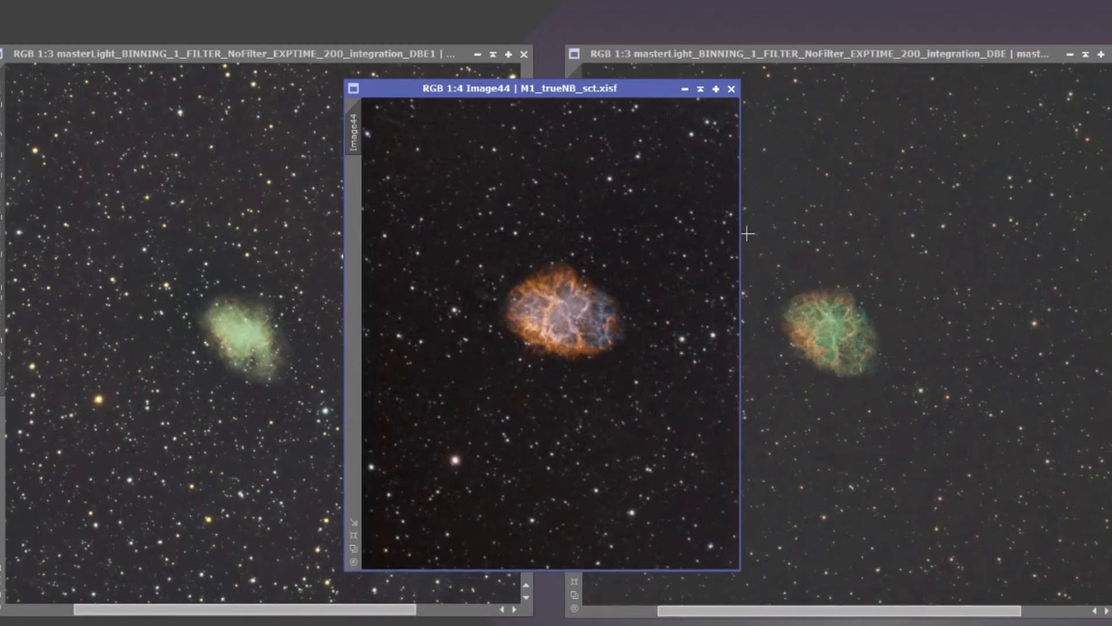
mouse_move(646, 381)
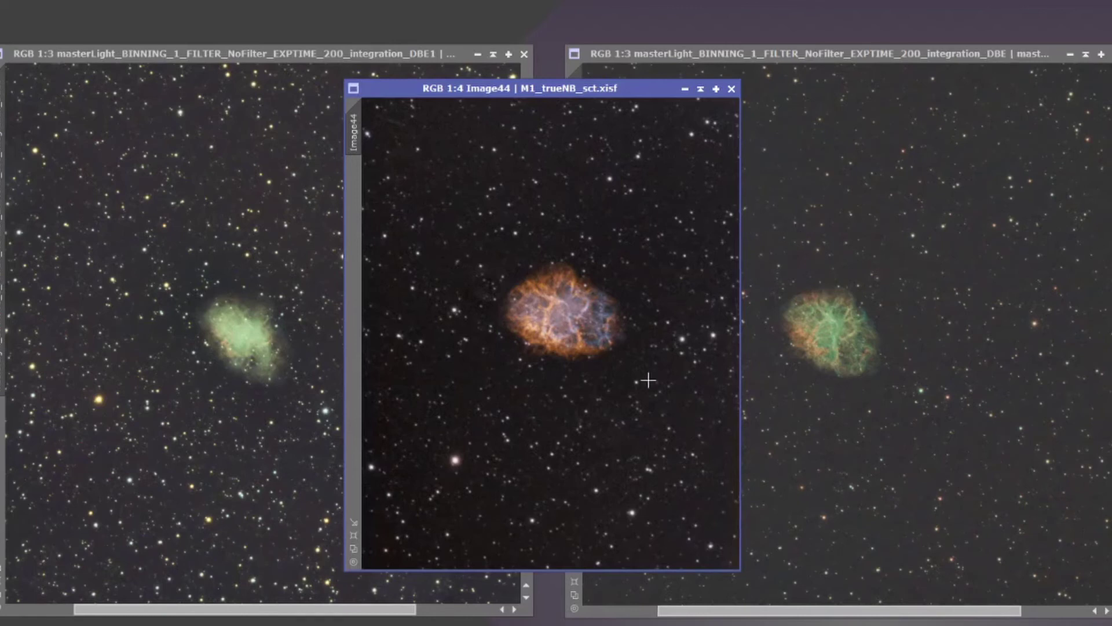
mouse_move(645, 397)
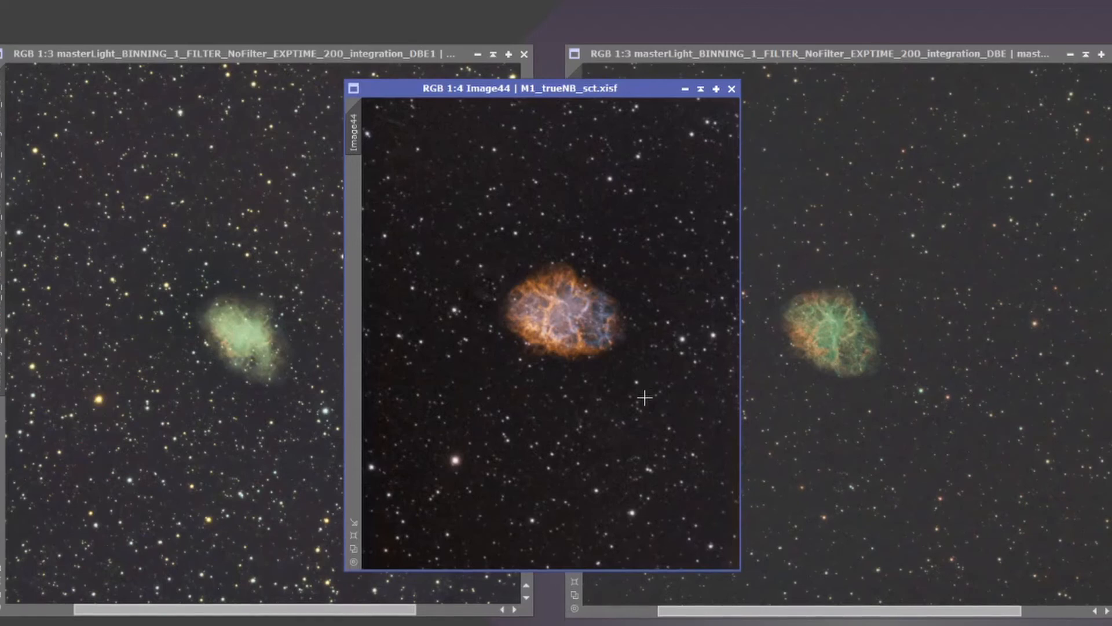